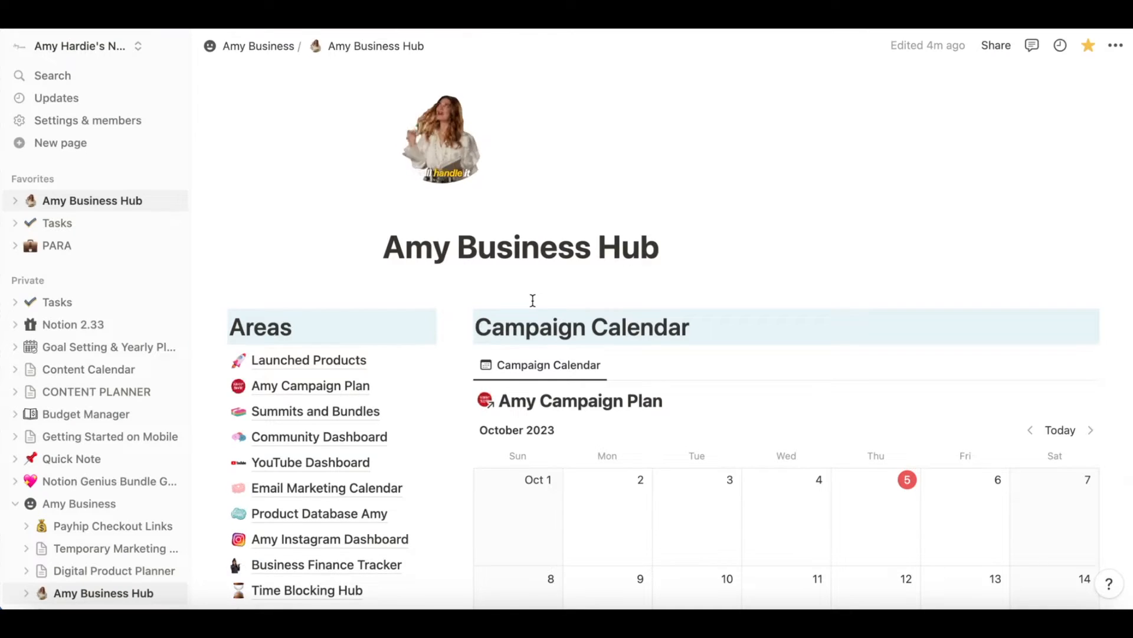
- Open the Product Planner Campaign card from the calendar and scroll through its properties
scroll("down", 3)
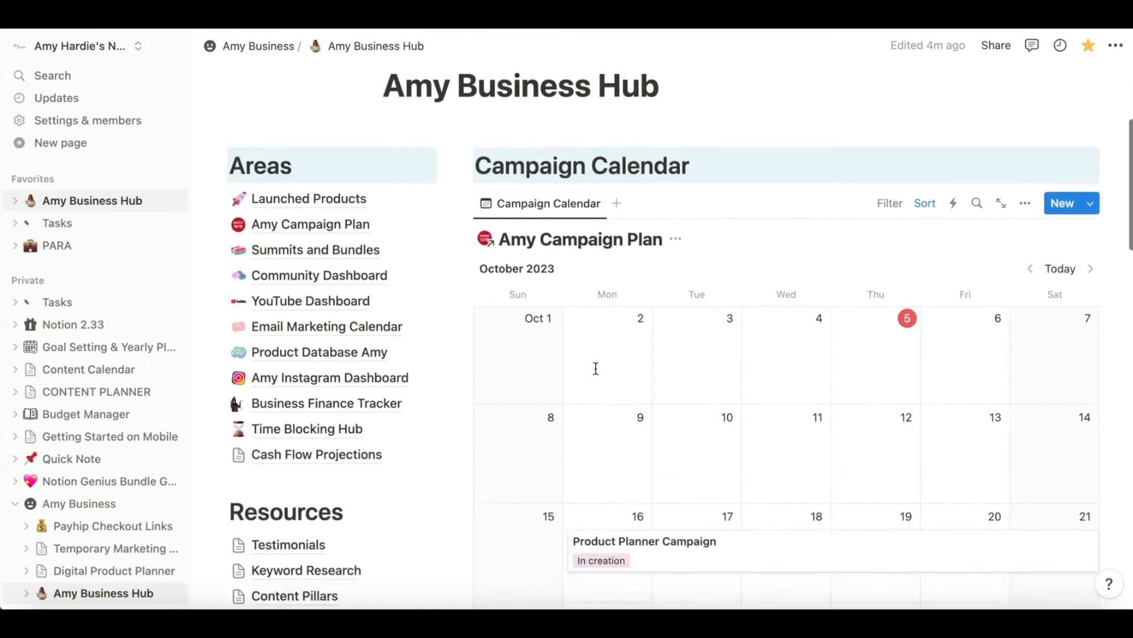
scroll("down", 3)
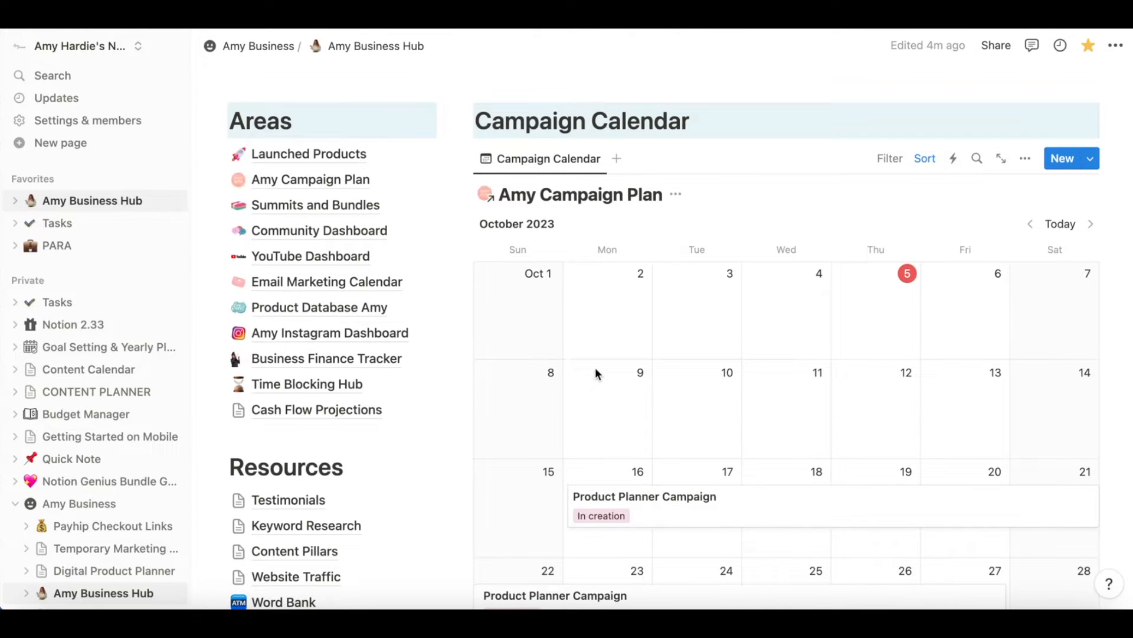
scroll("down", 3)
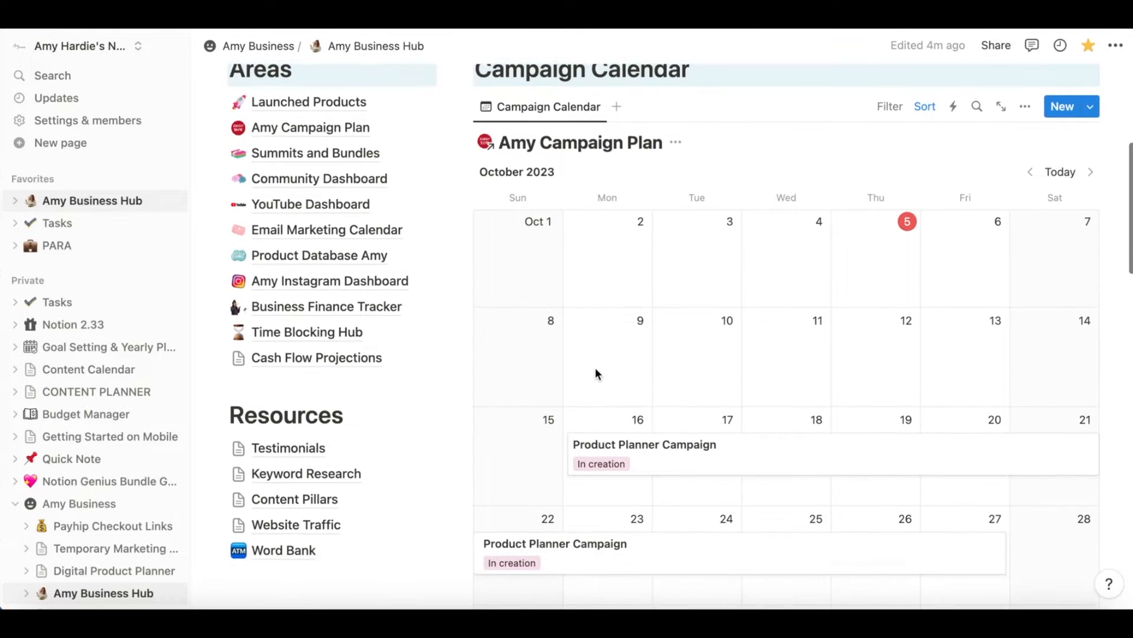
scroll("down", 3)
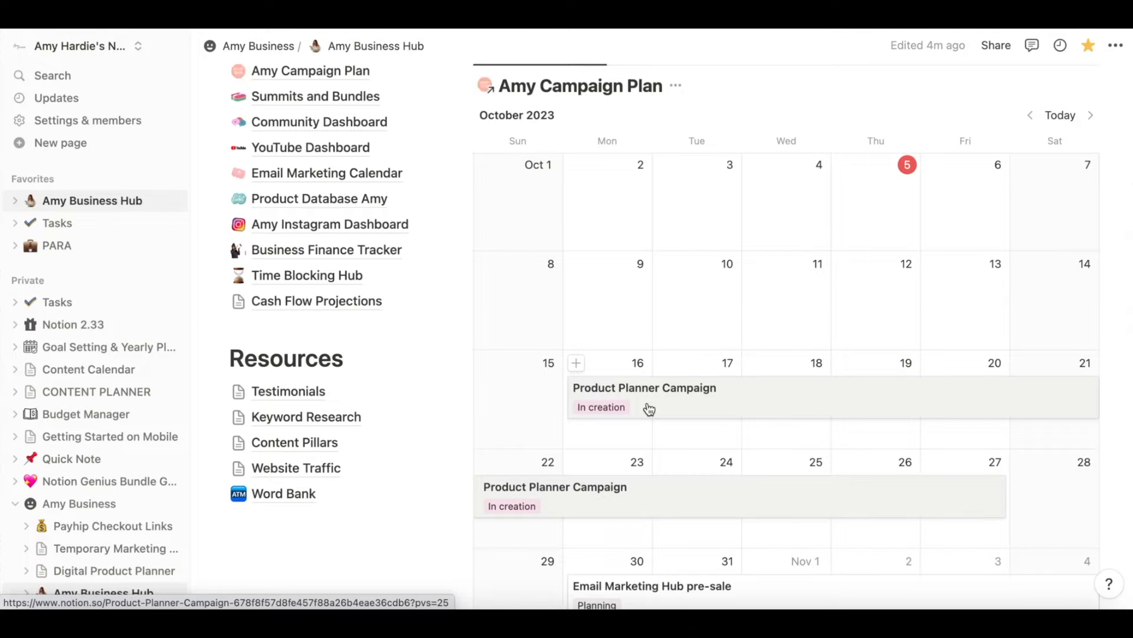
mouse_move(693, 426)
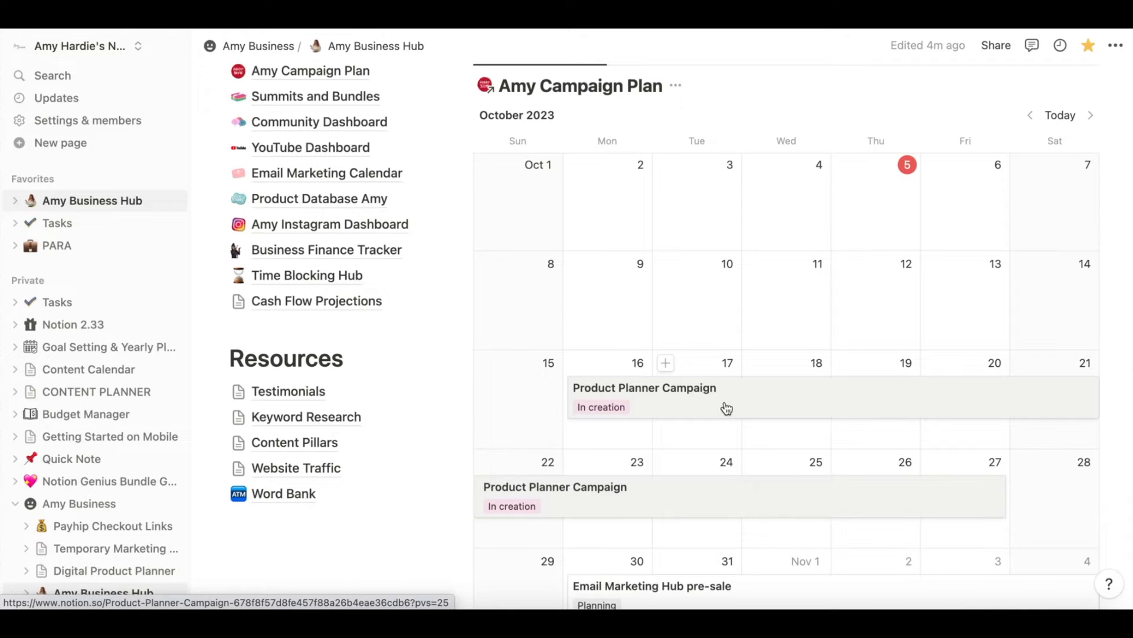
left_click(645, 388)
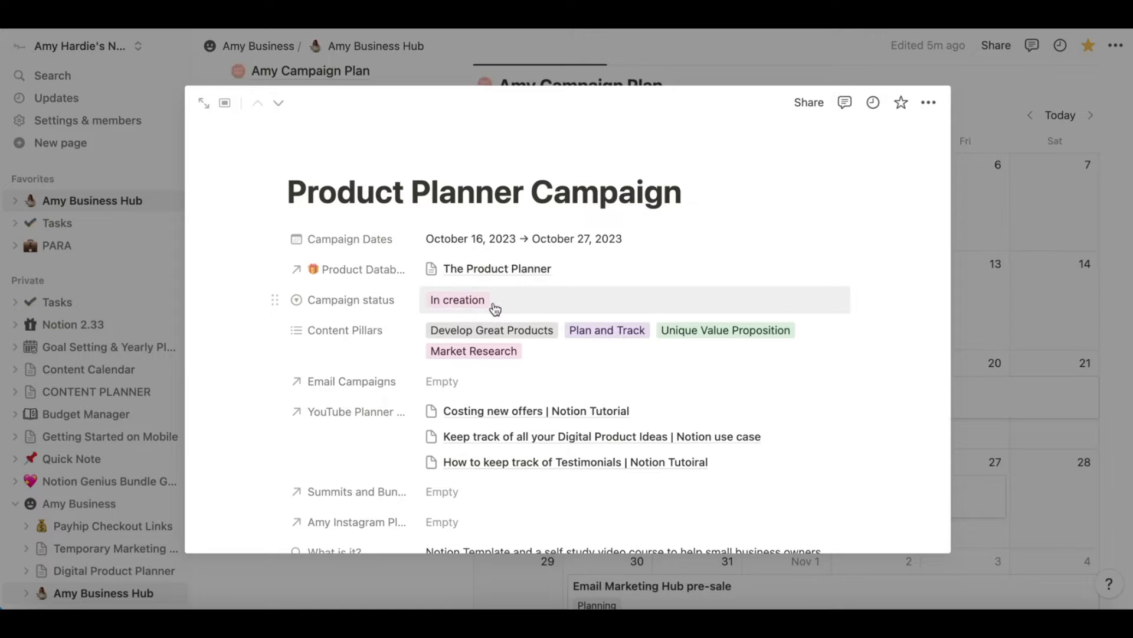
scroll("down", 3)
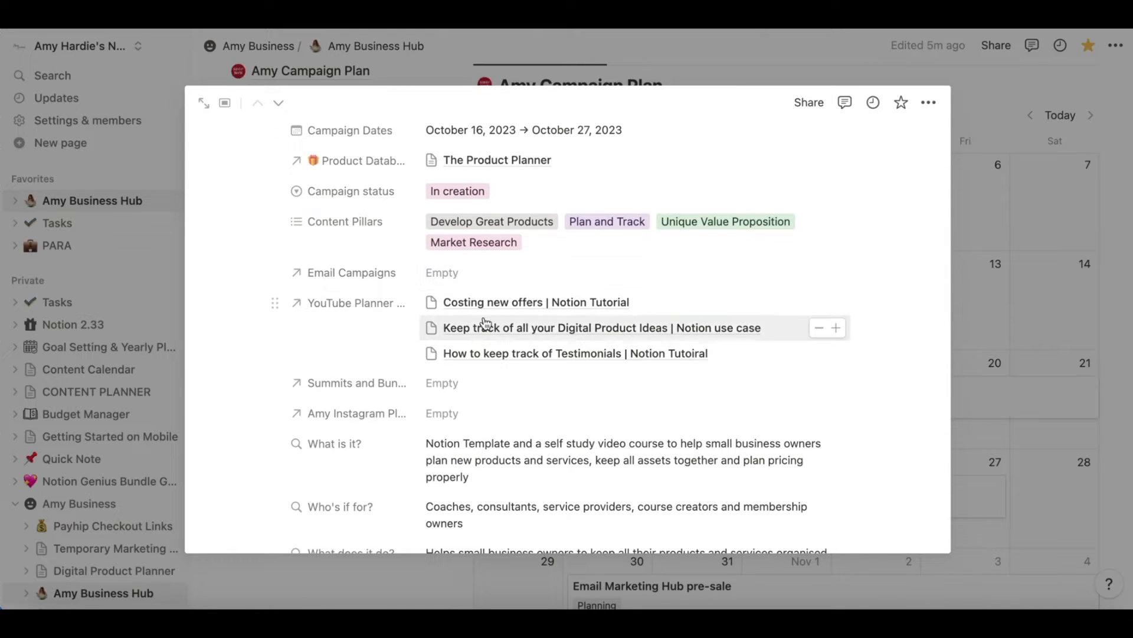
mouse_move(590, 368)
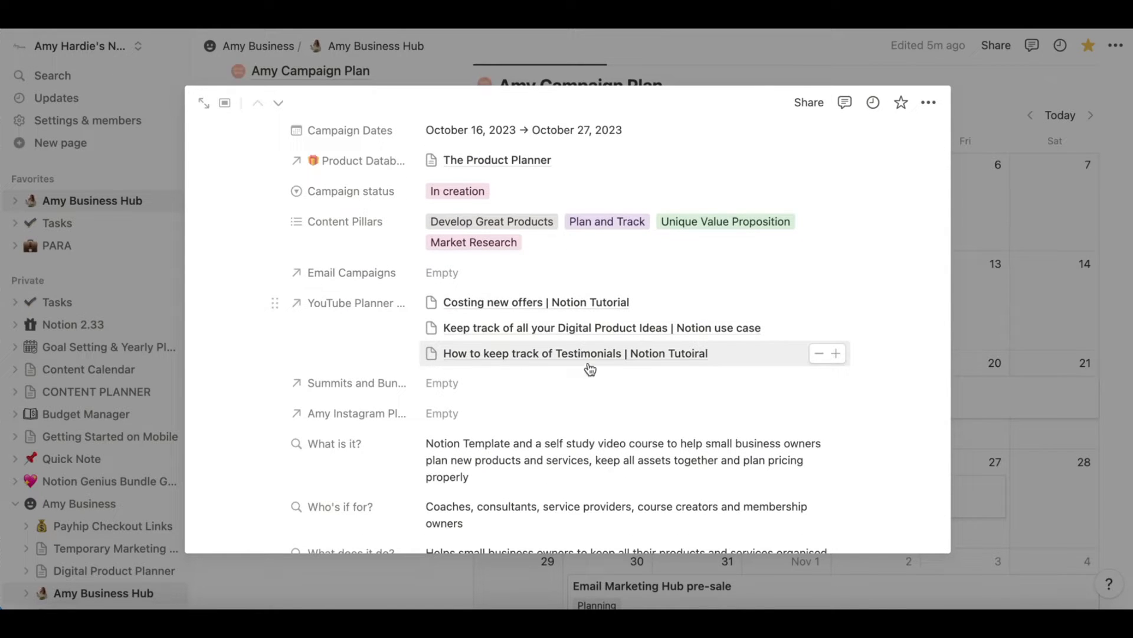
scroll("down", 3)
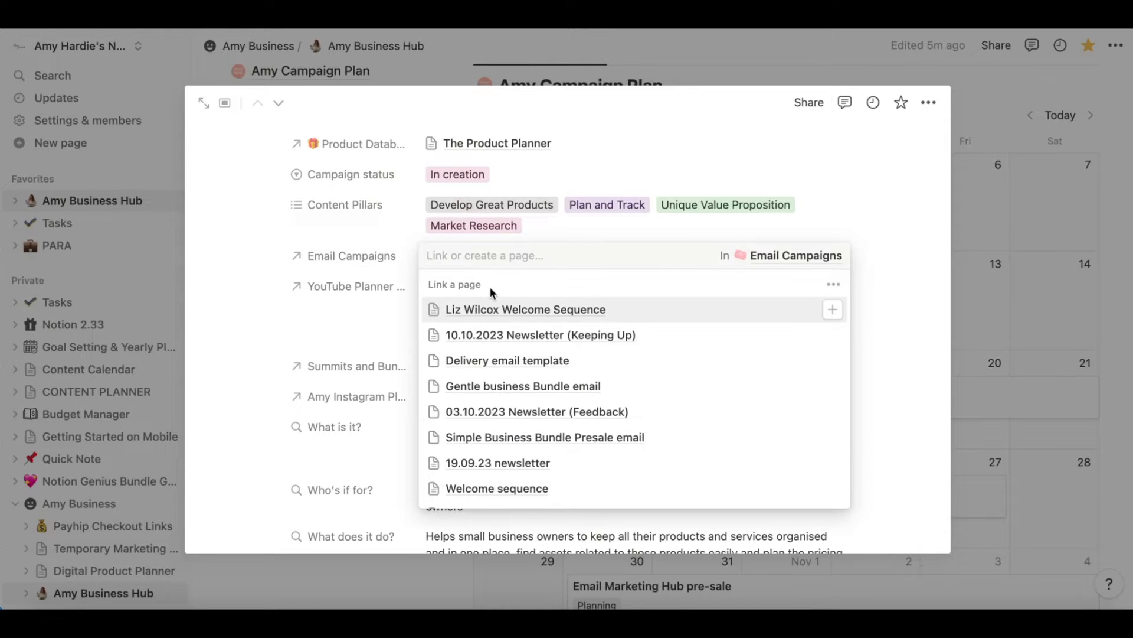
mouse_move(466, 354)
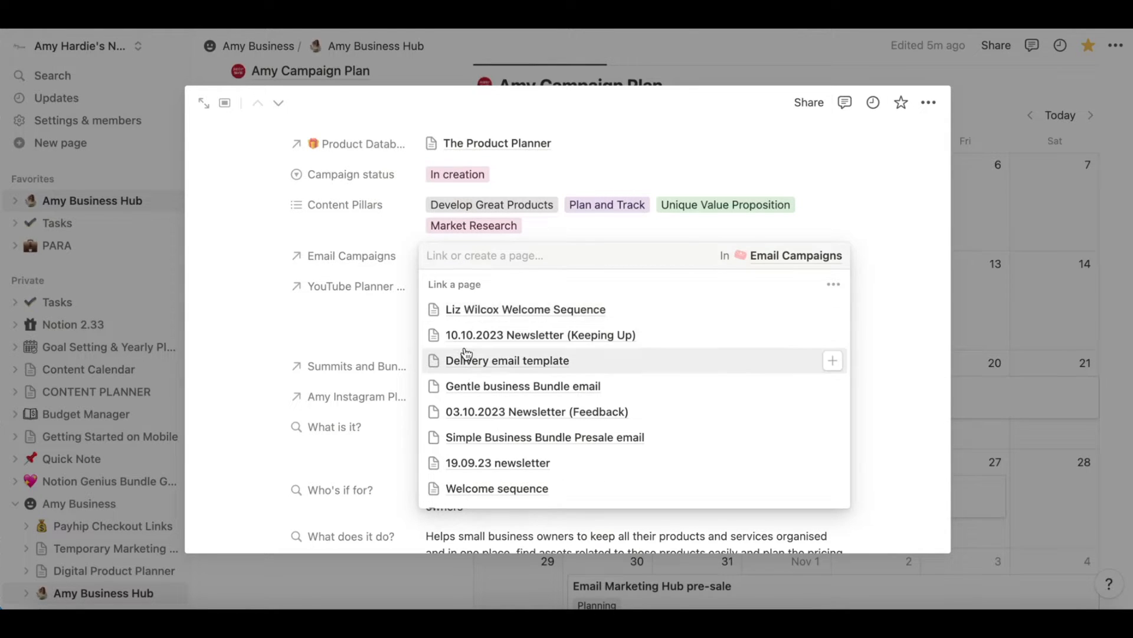
- Create and link a new email page '4 part campaign for the product planner' in Email Campaigns, then open it
scroll("down", 3)
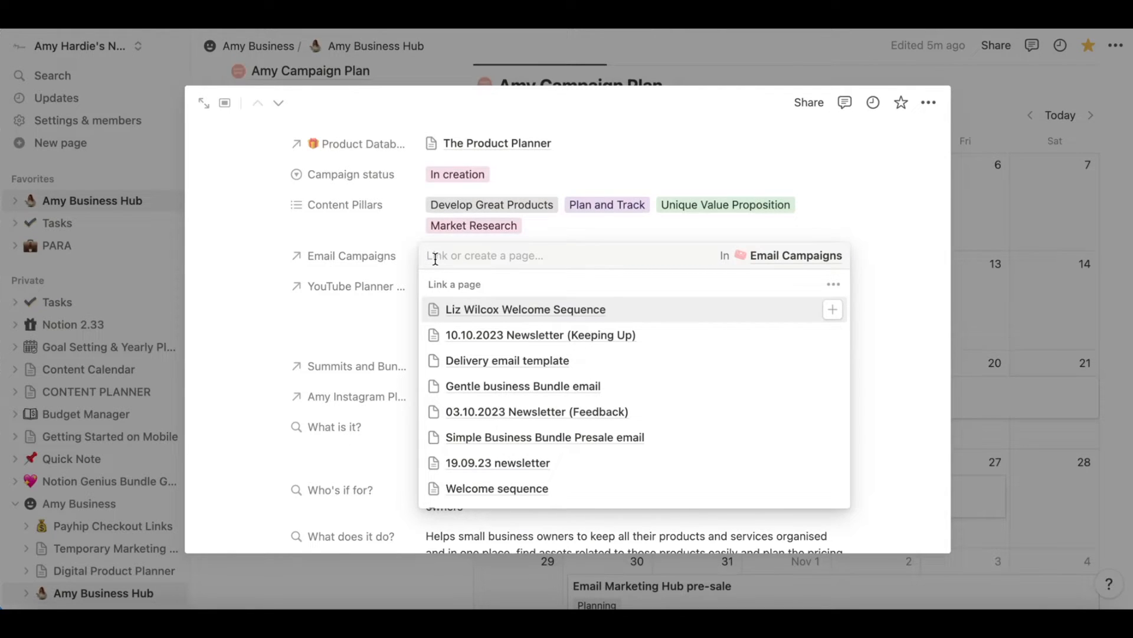
type("$ p")
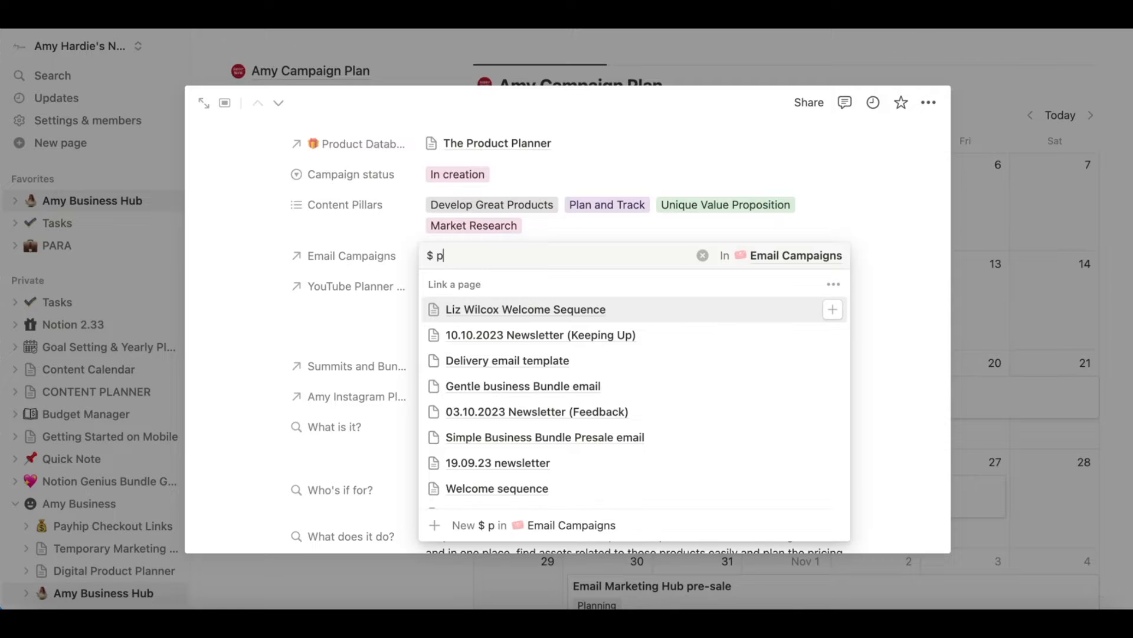
type("4")
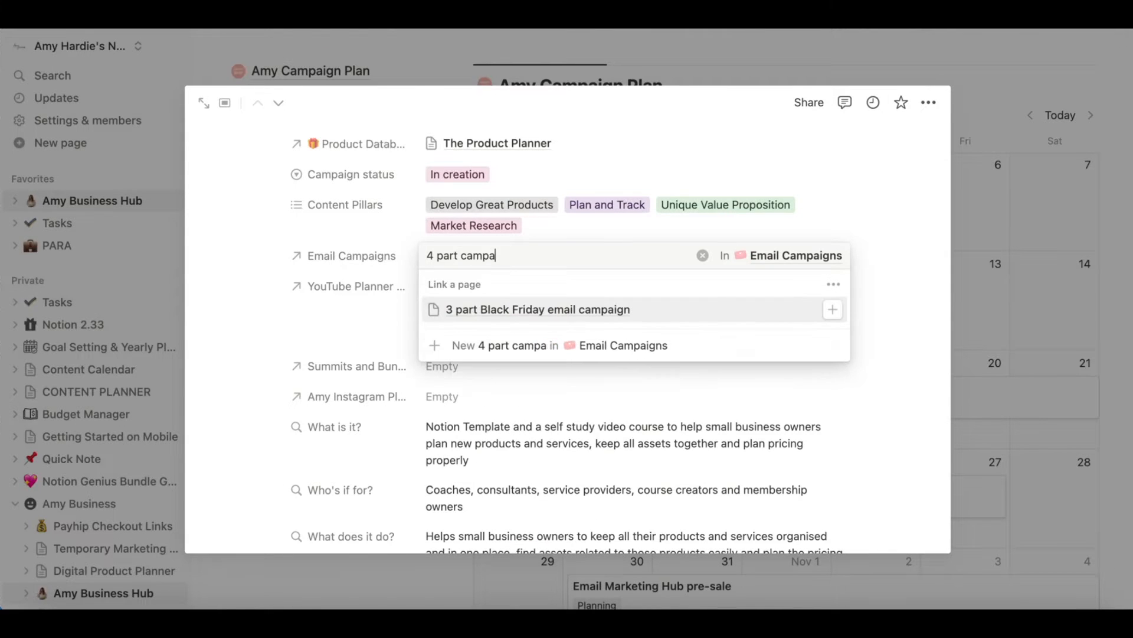
type("ign for p")
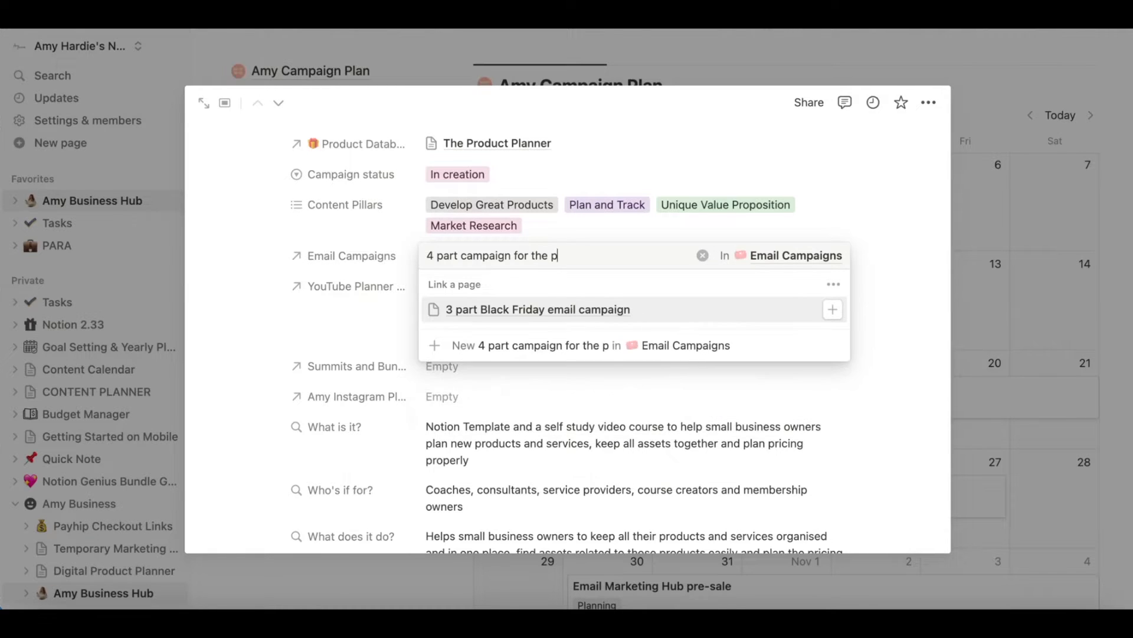
type("roduct p")
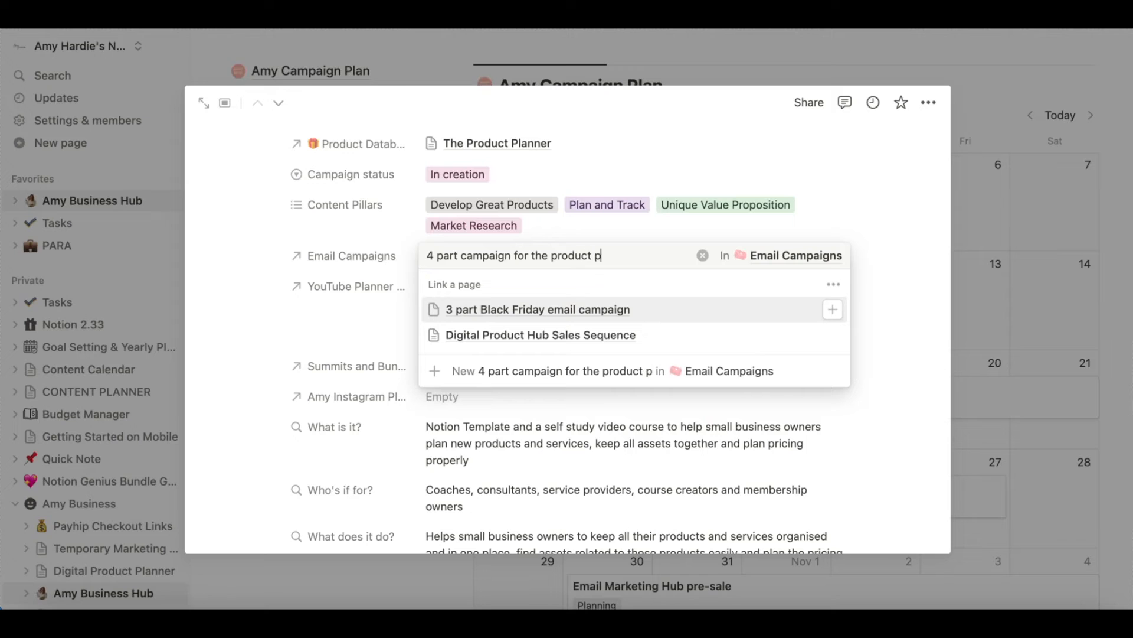
type("lanner")
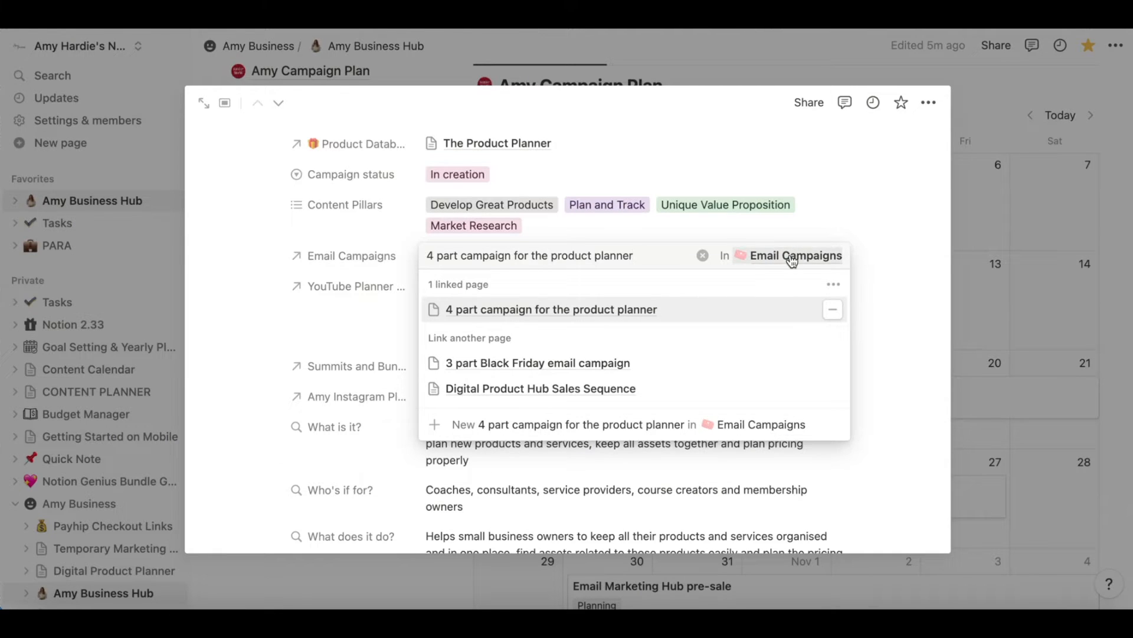
left_click(551, 310)
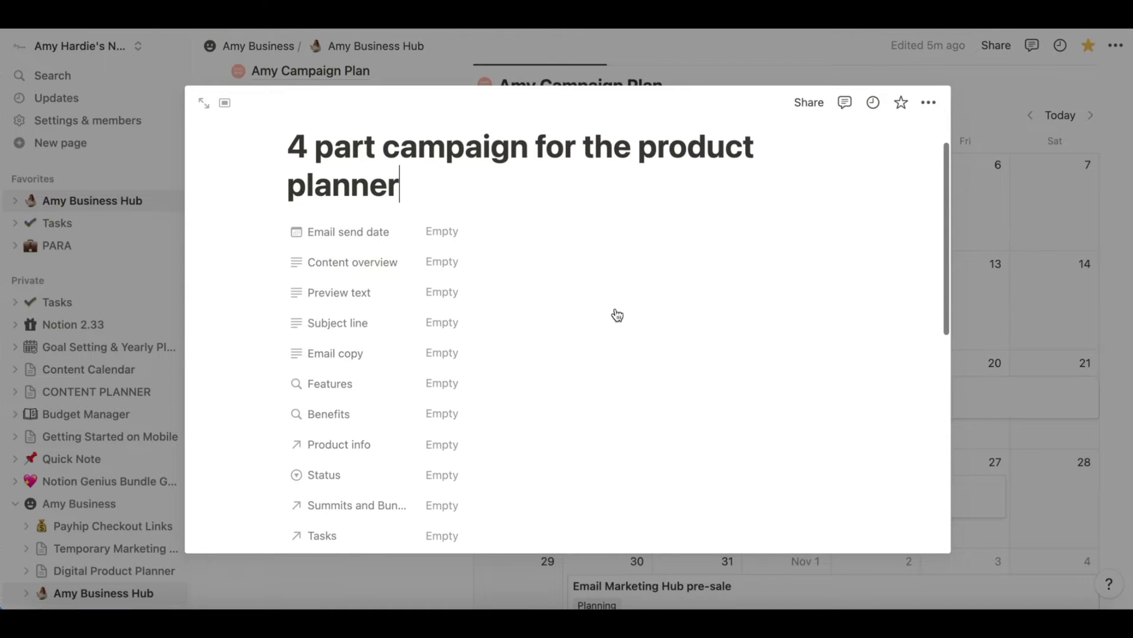
- Set the campaign's status and an email send date range of October 16 to October 27
left_click(441, 475)
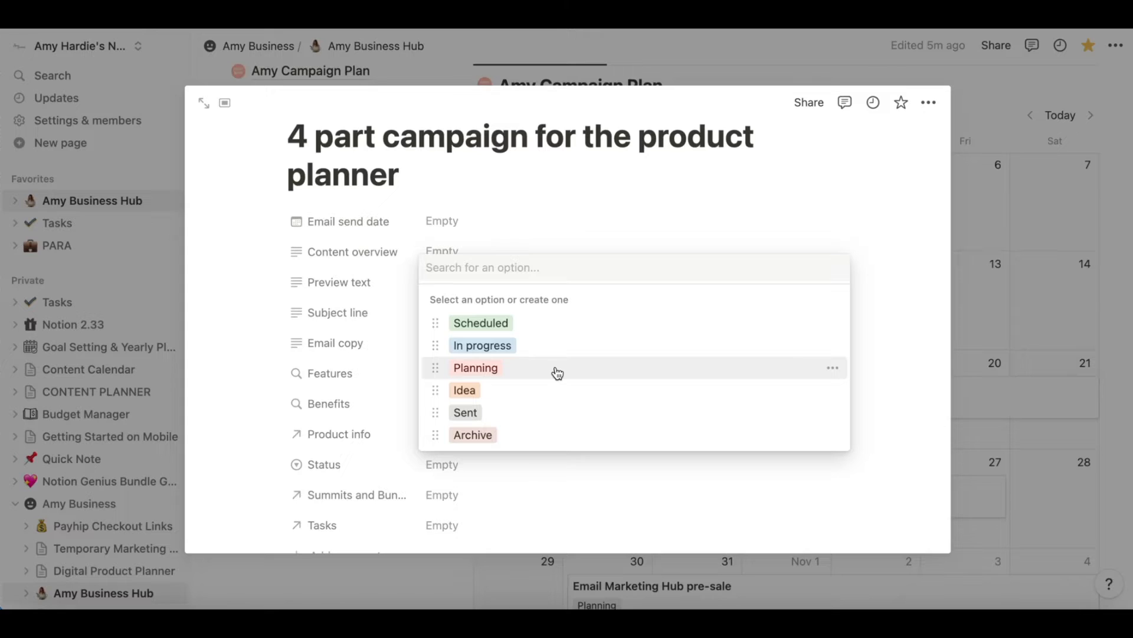
left_click(464, 389)
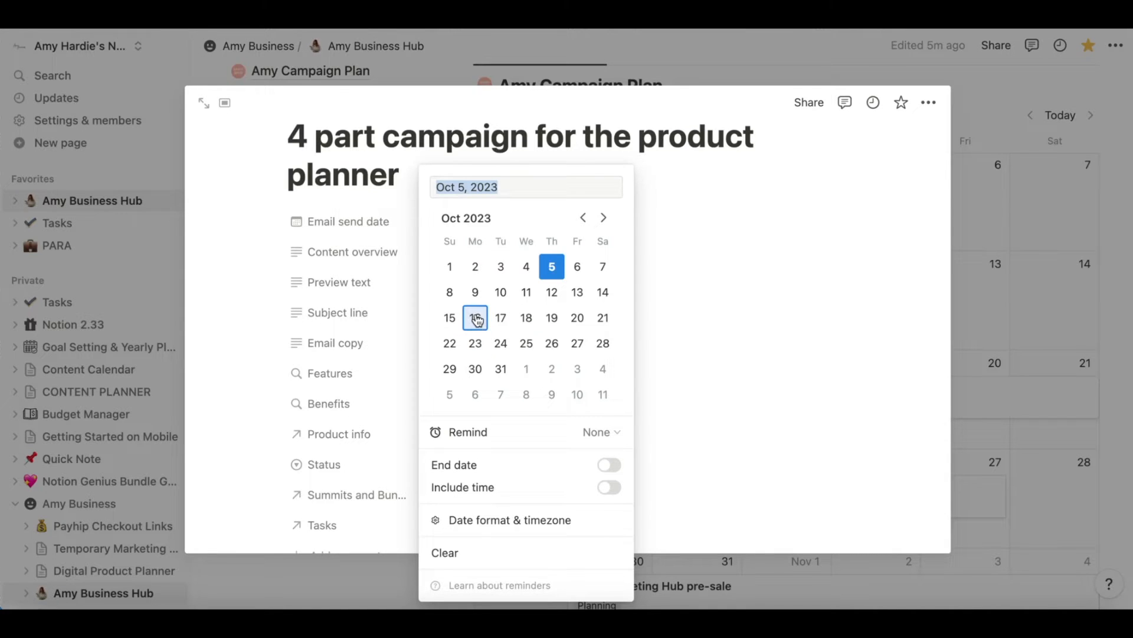
left_click(474, 318)
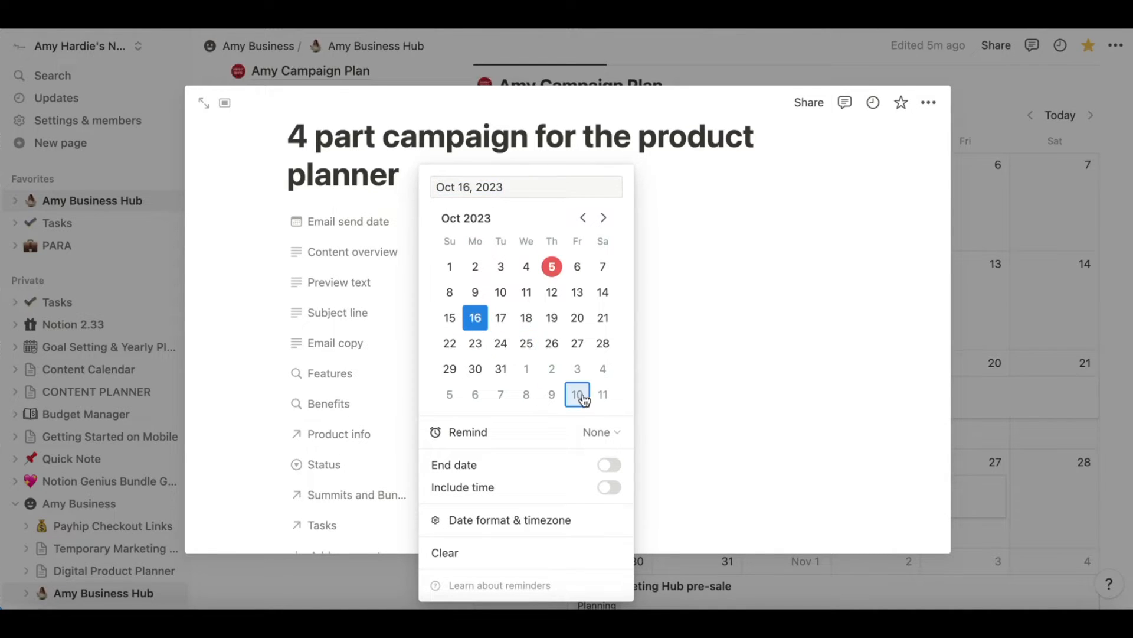
left_click(609, 464)
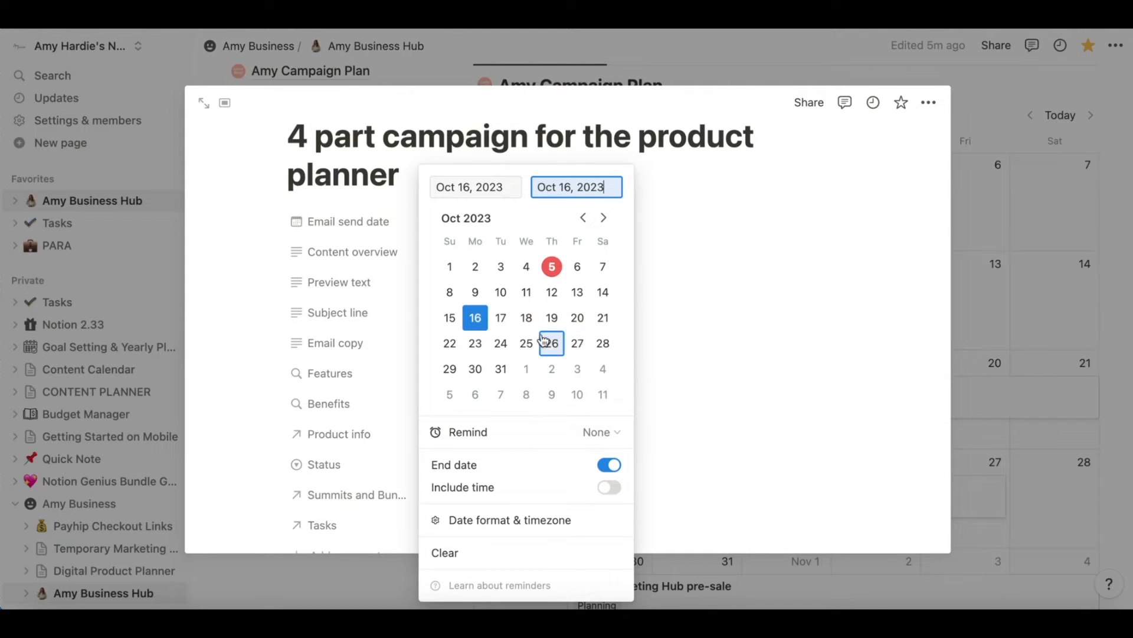
left_click(578, 342)
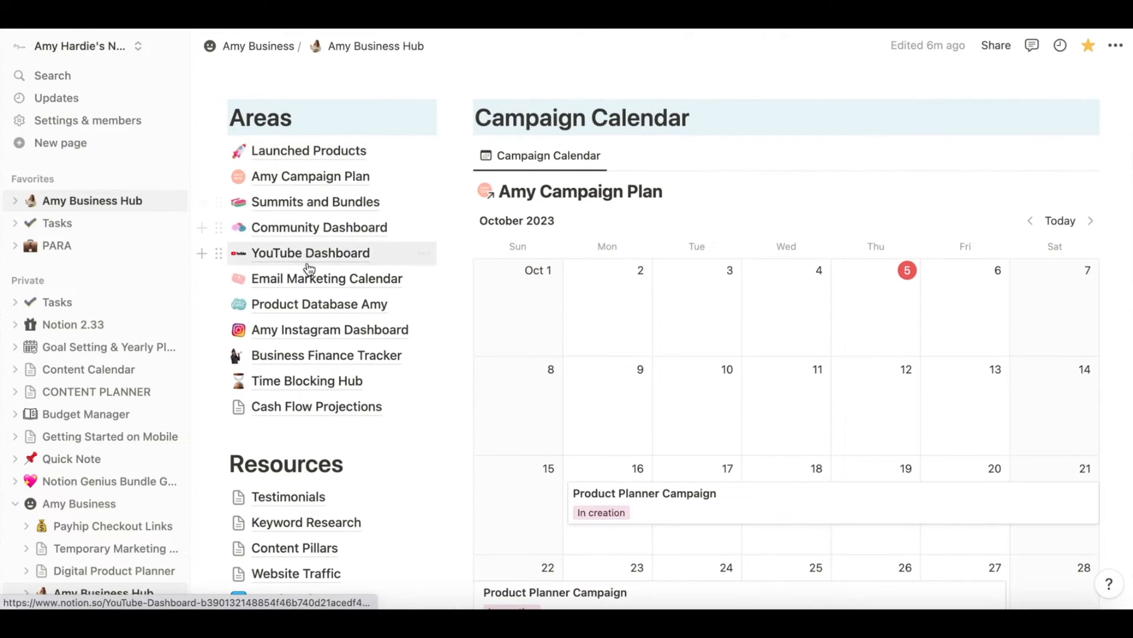
- From the Email Marketing Calendar, reopen Product Planner Campaign and its linked 4 part campaign page
left_click(326, 278)
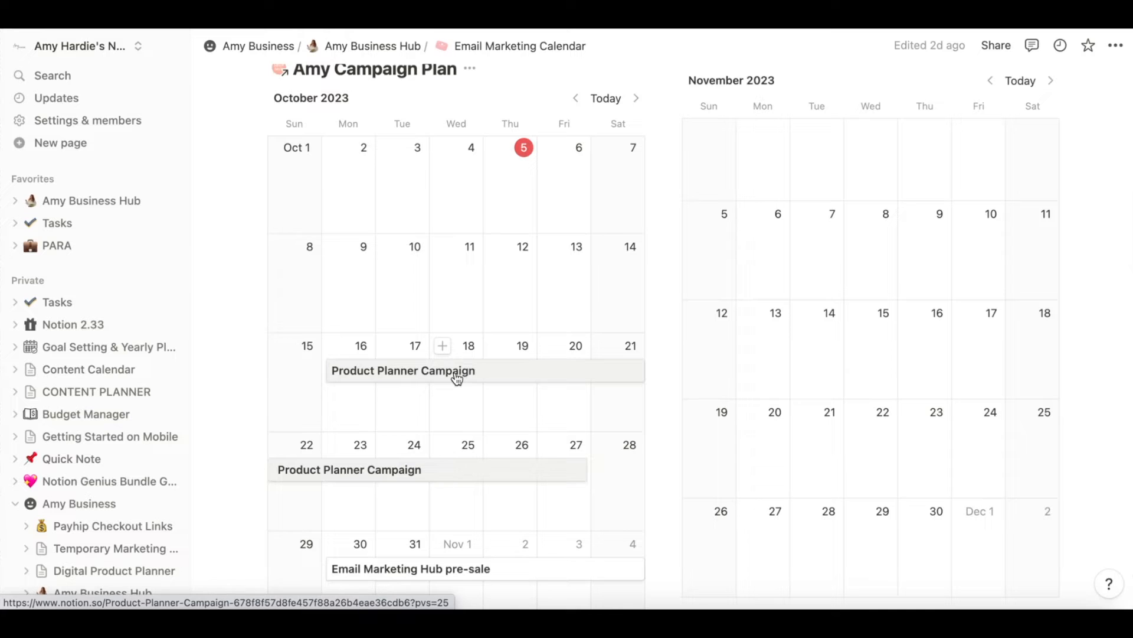
left_click(404, 370)
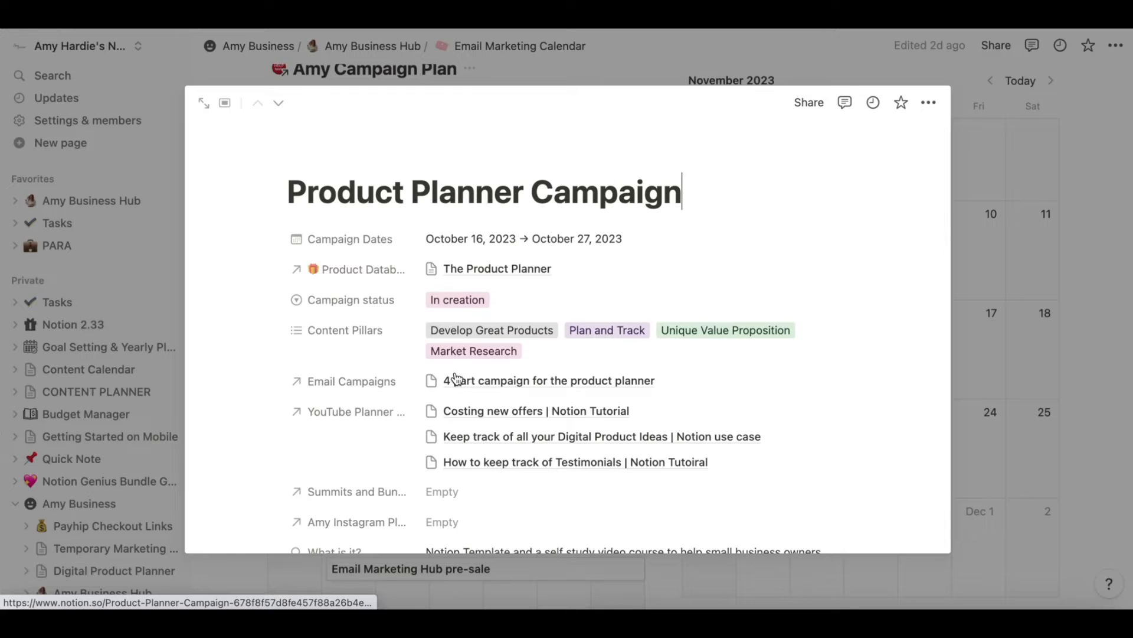
scroll("down", 3)
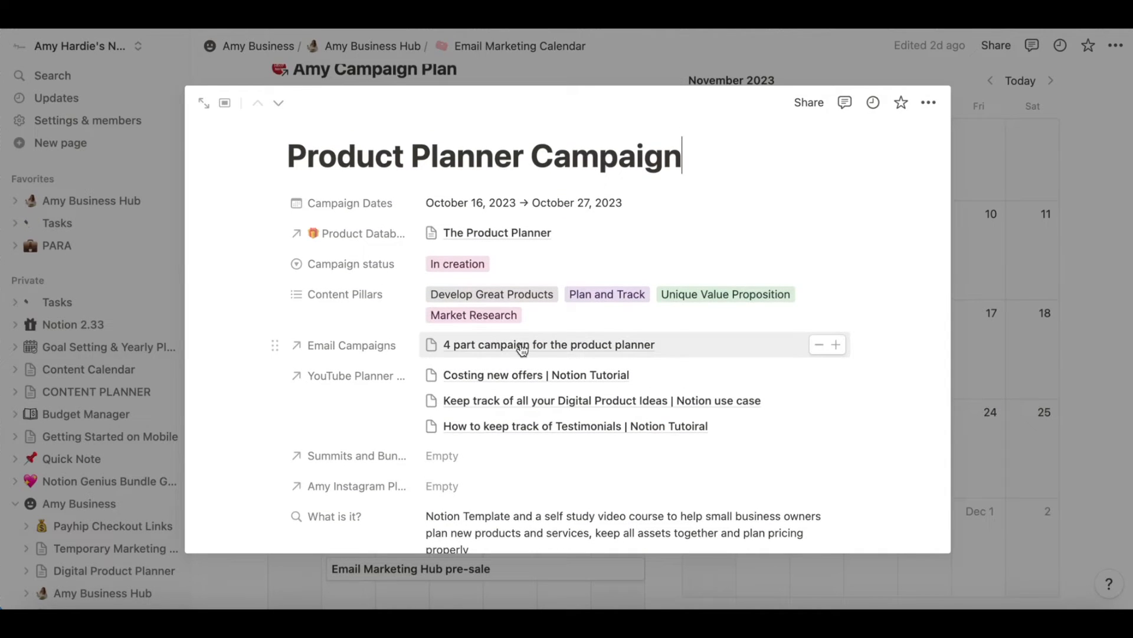
left_click(549, 344)
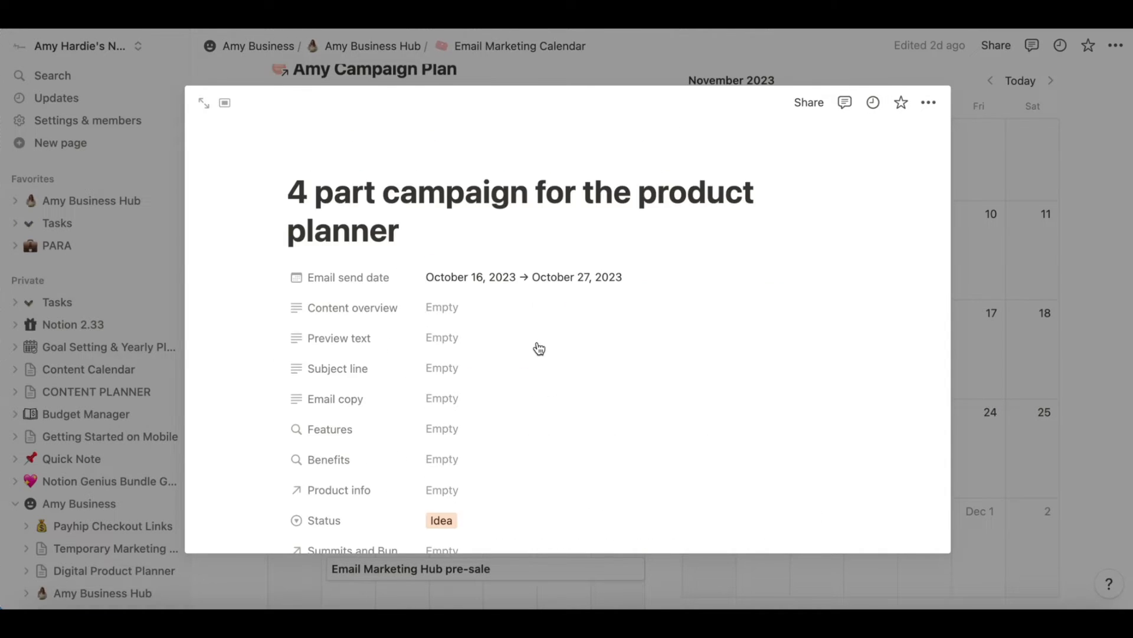
scroll("down", 3)
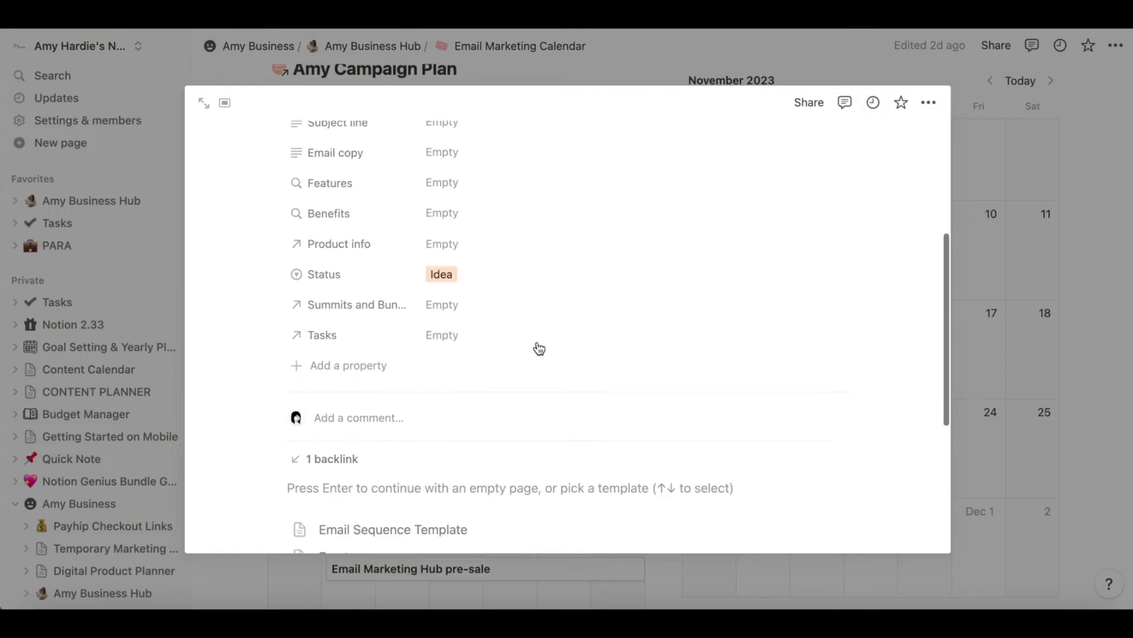
- Apply the Email Sequence Template to the 4 part campaign page, adding its email table
scroll("down", 3)
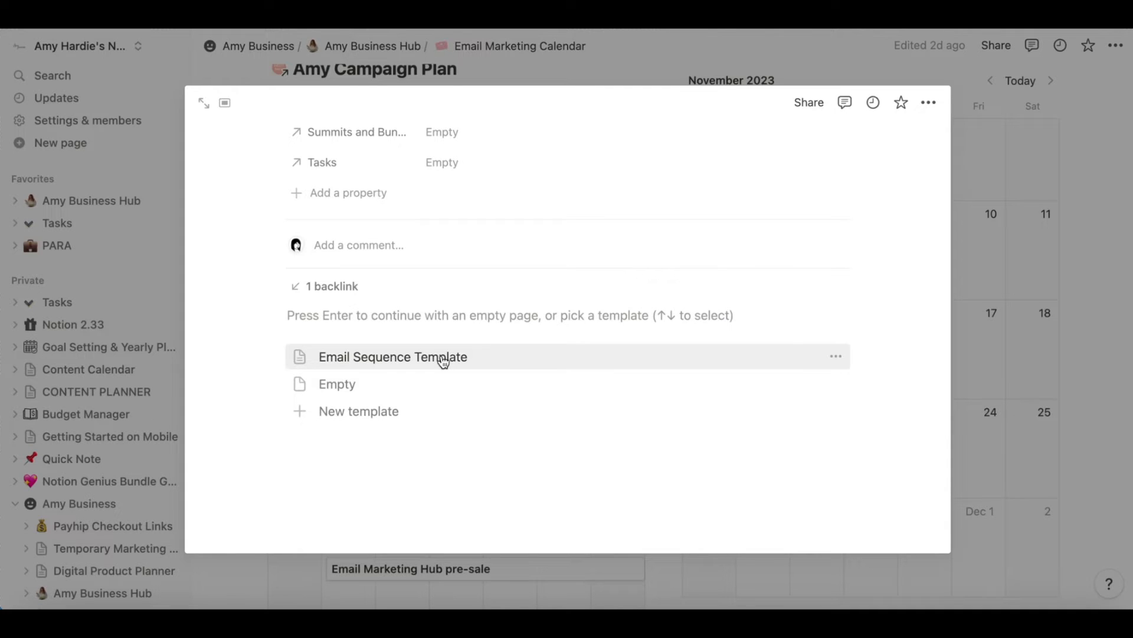
left_click(392, 357)
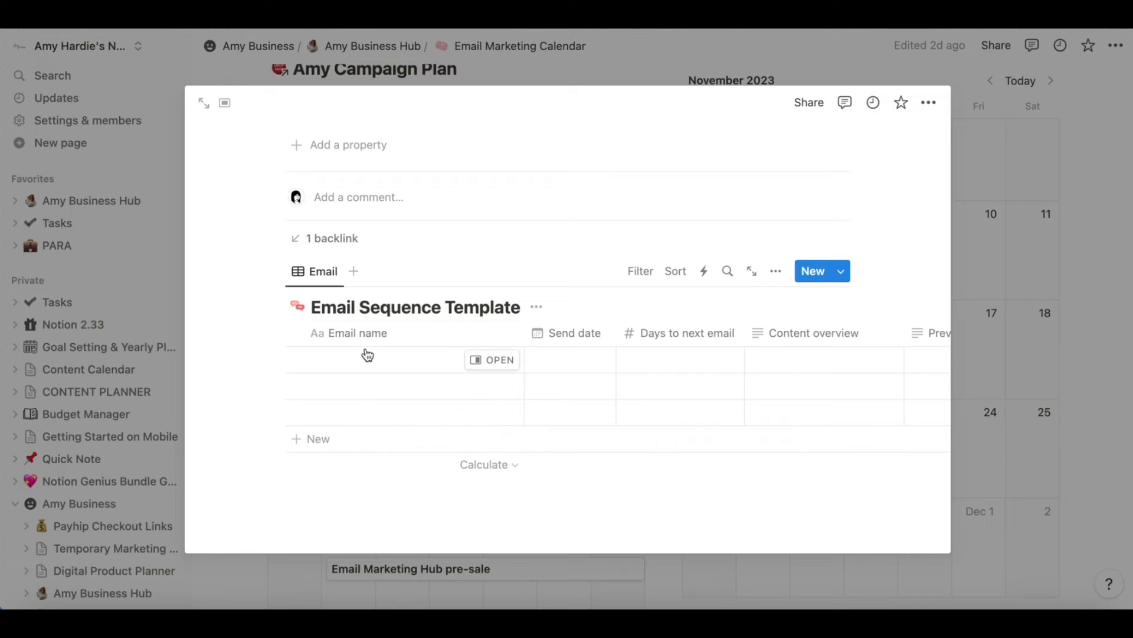
- Scroll through the campaign's properties to reach the empty Tasks relation field
scroll("down", 3)
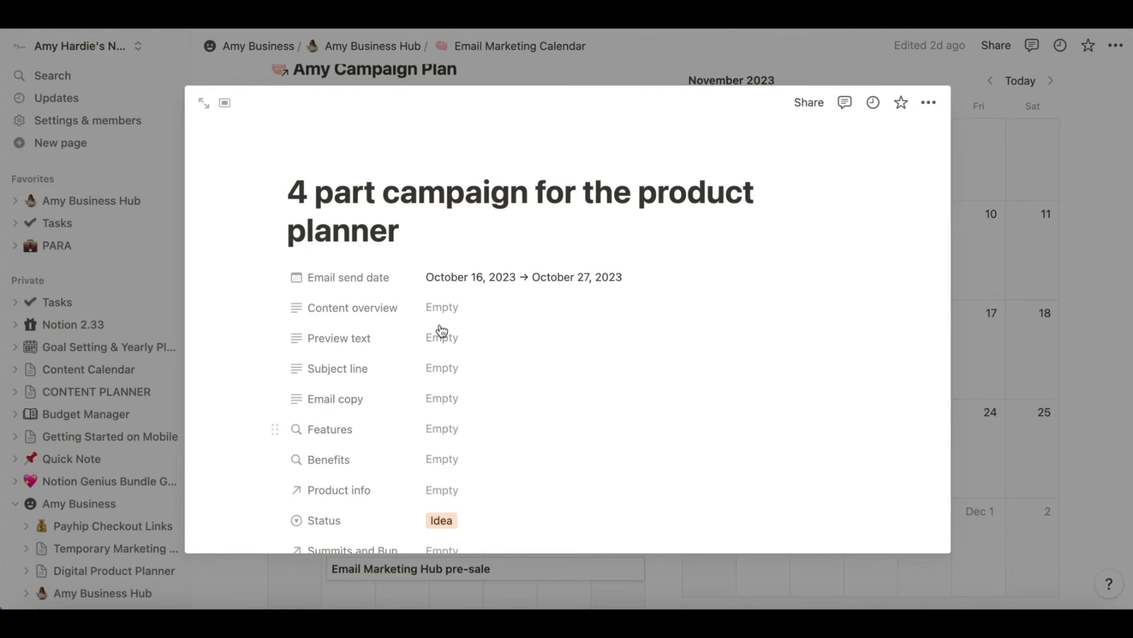
scroll("down", 3)
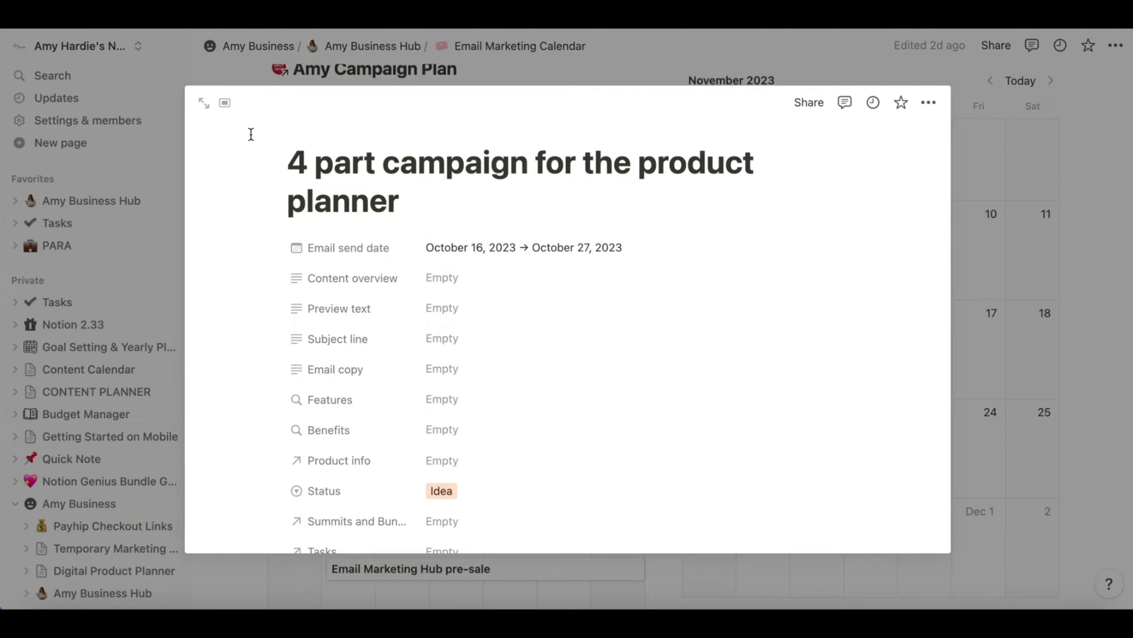
scroll("down", 3)
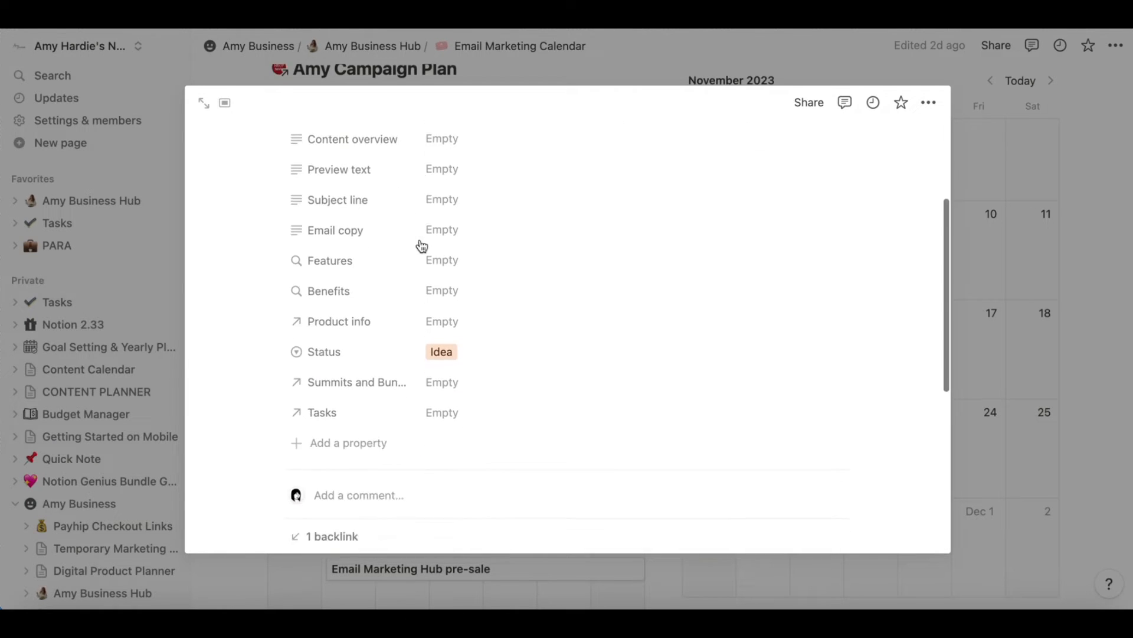
scroll("down", 3)
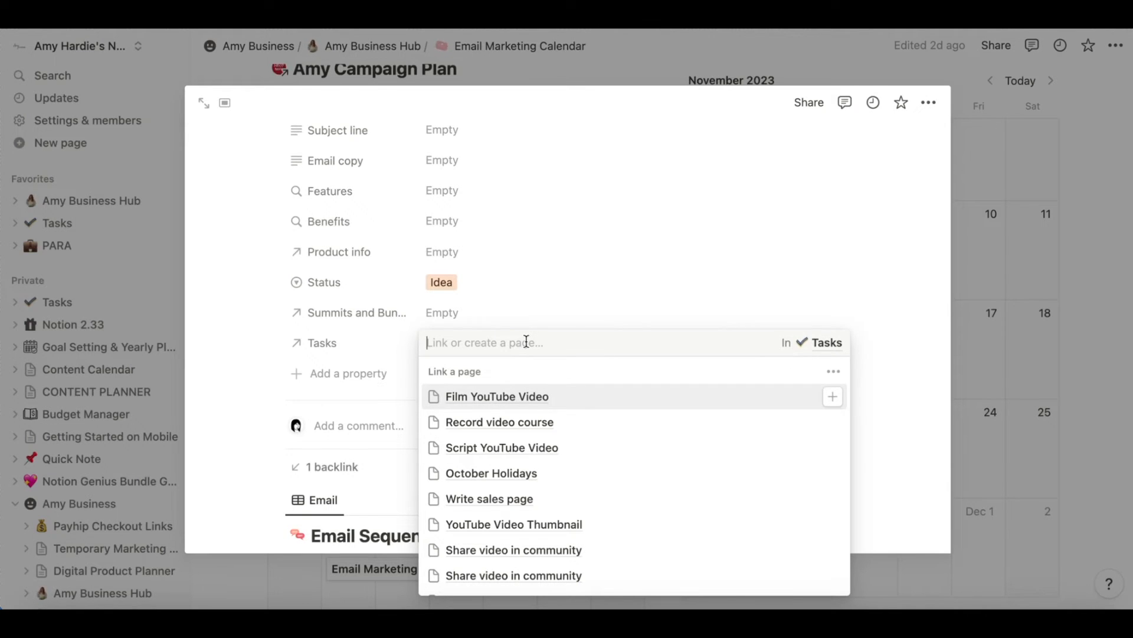
- Create and link a new task 'Email task one' to the campaign, then open its page
type("Email task")
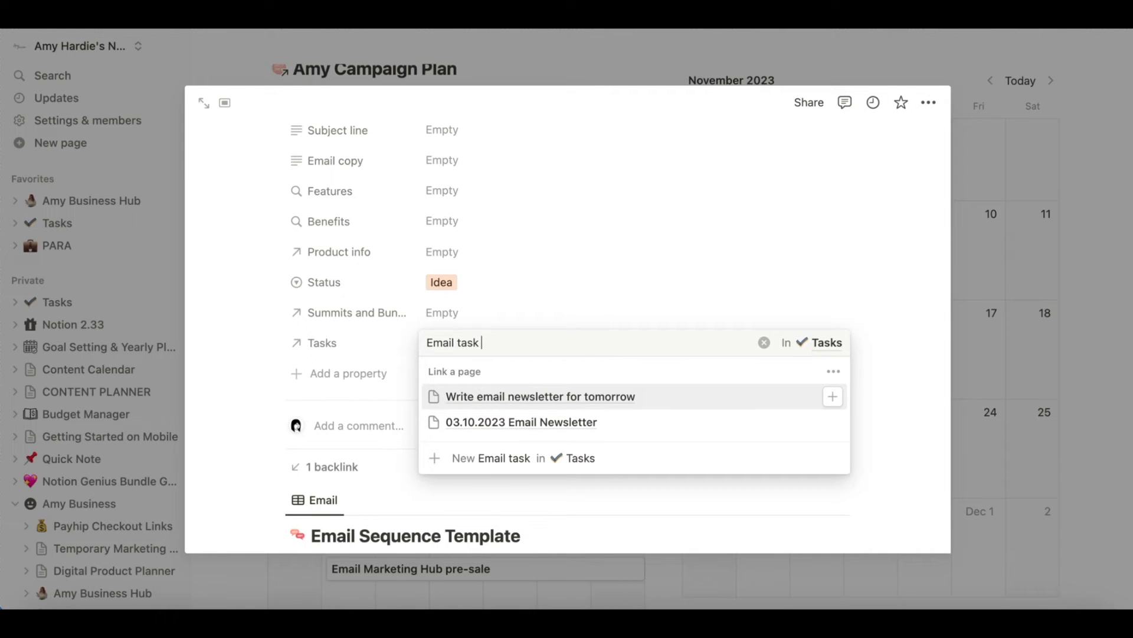
type("one")
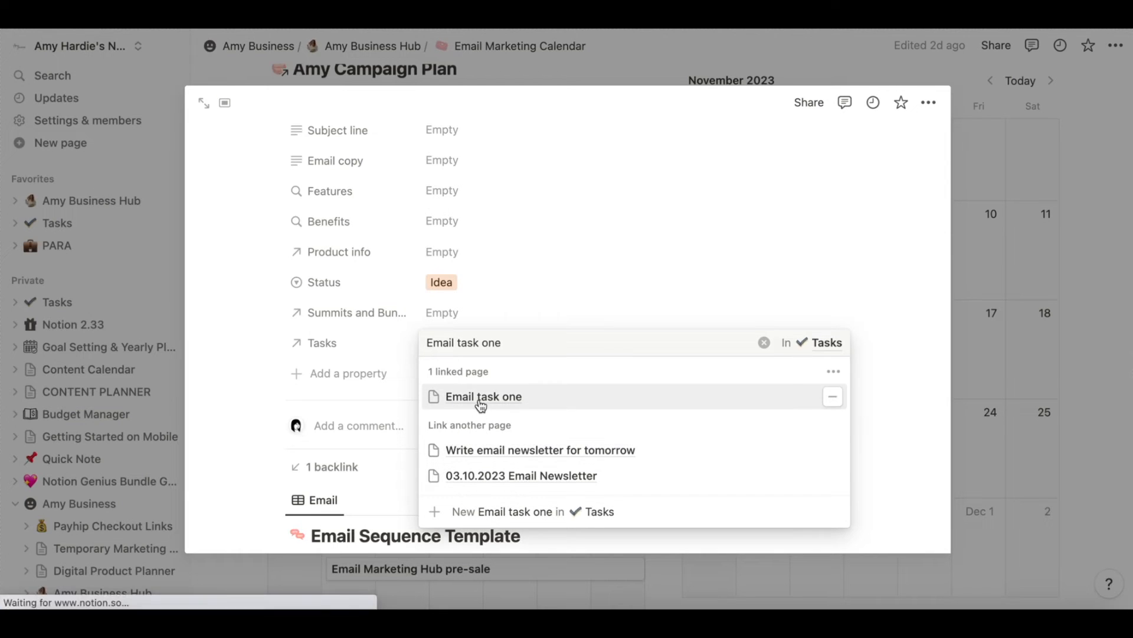
left_click(483, 397)
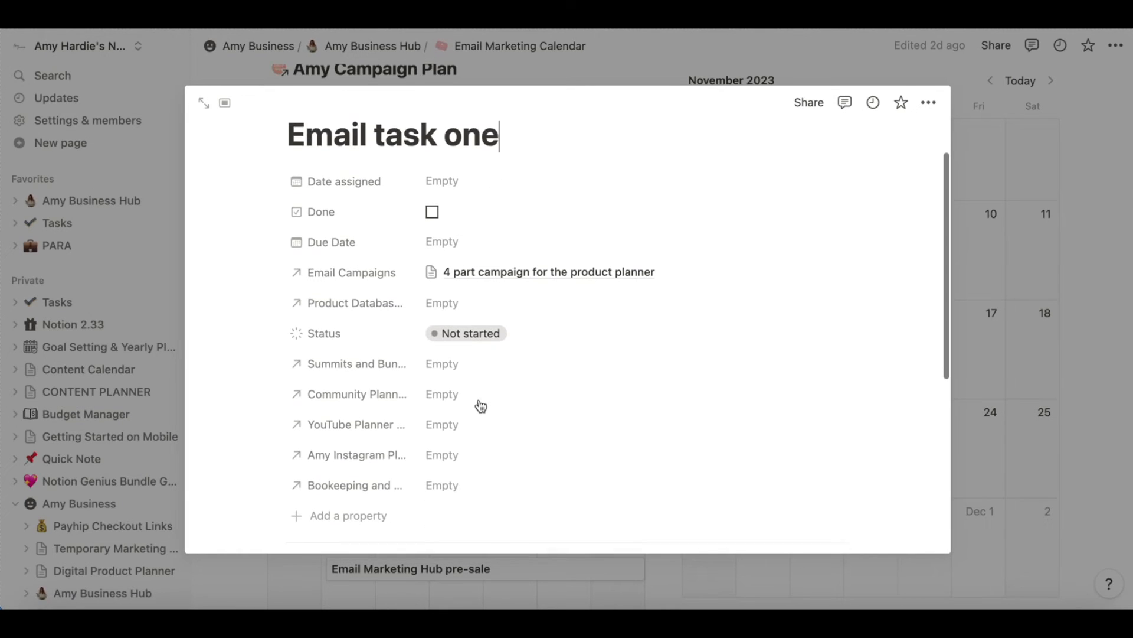
- Set Email task one's Date assigned to October 9, 2023
scroll("down", 3)
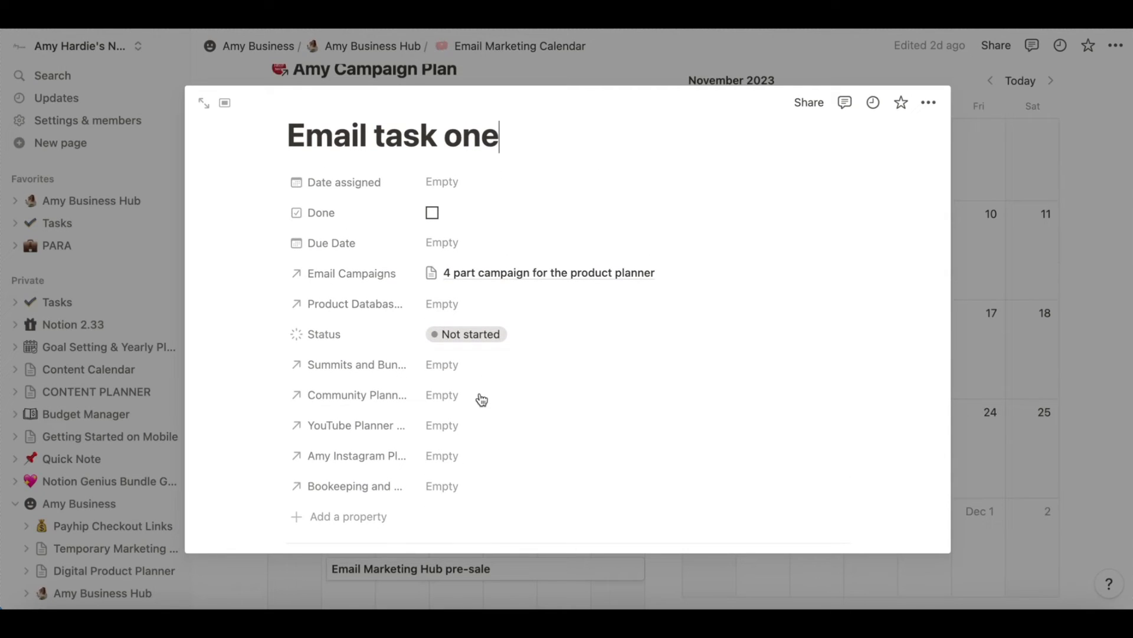
left_click(441, 181)
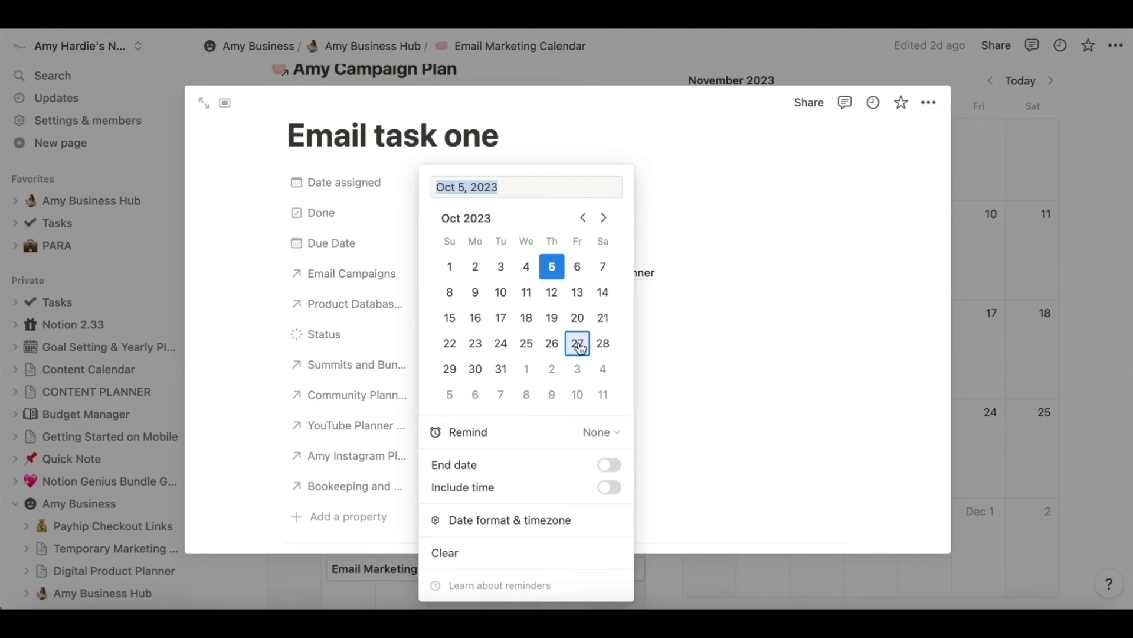
mouse_move(475, 267)
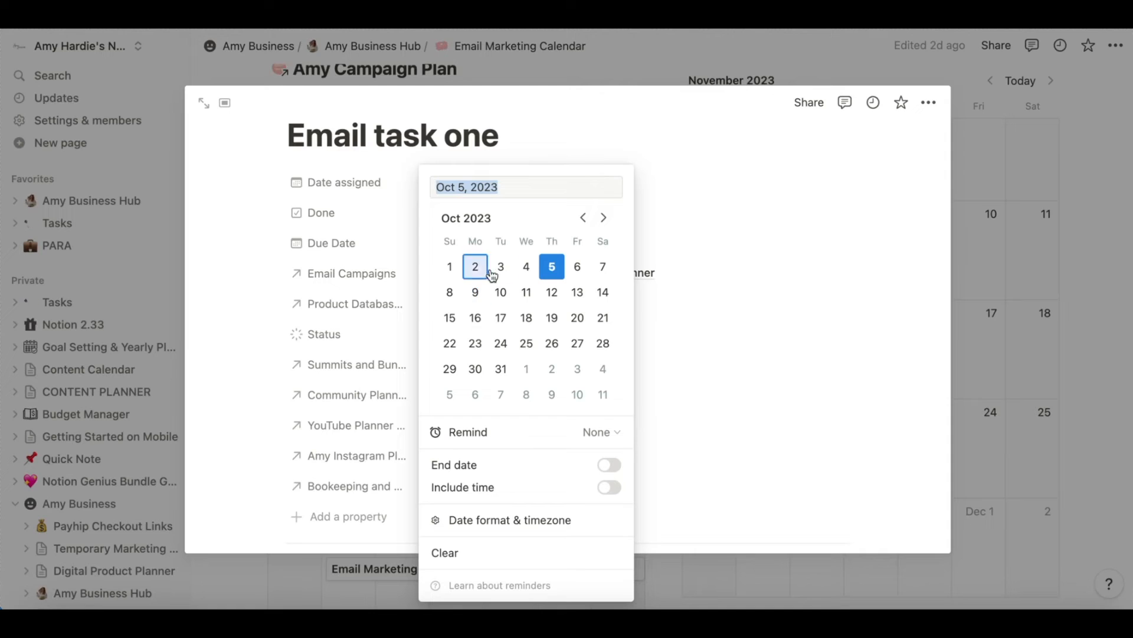
left_click(474, 291)
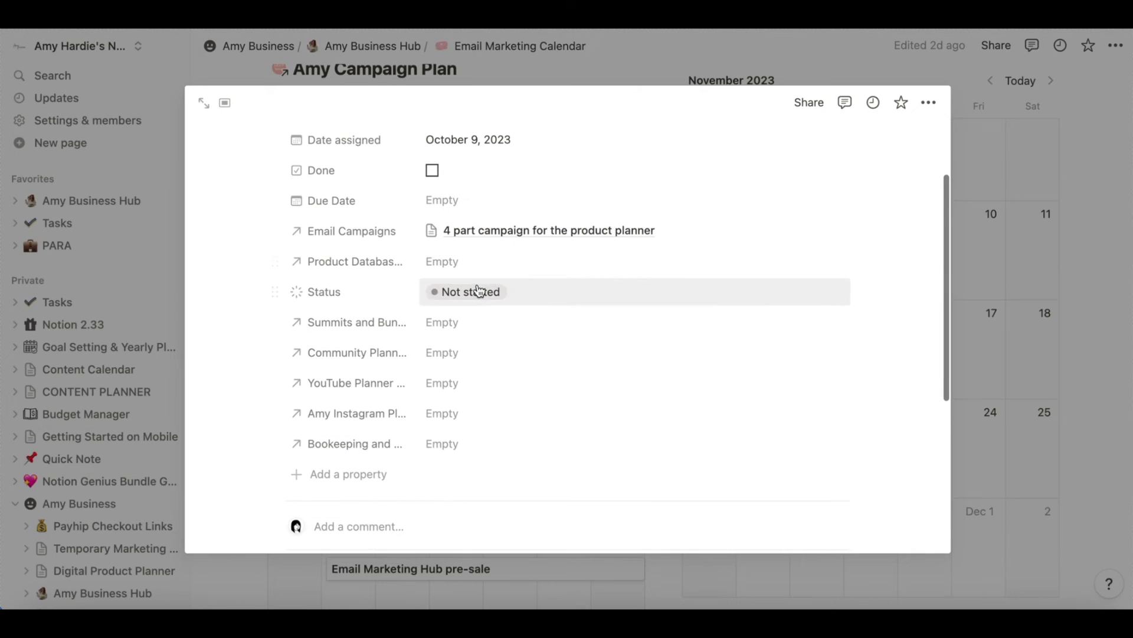
mouse_move(875, 308)
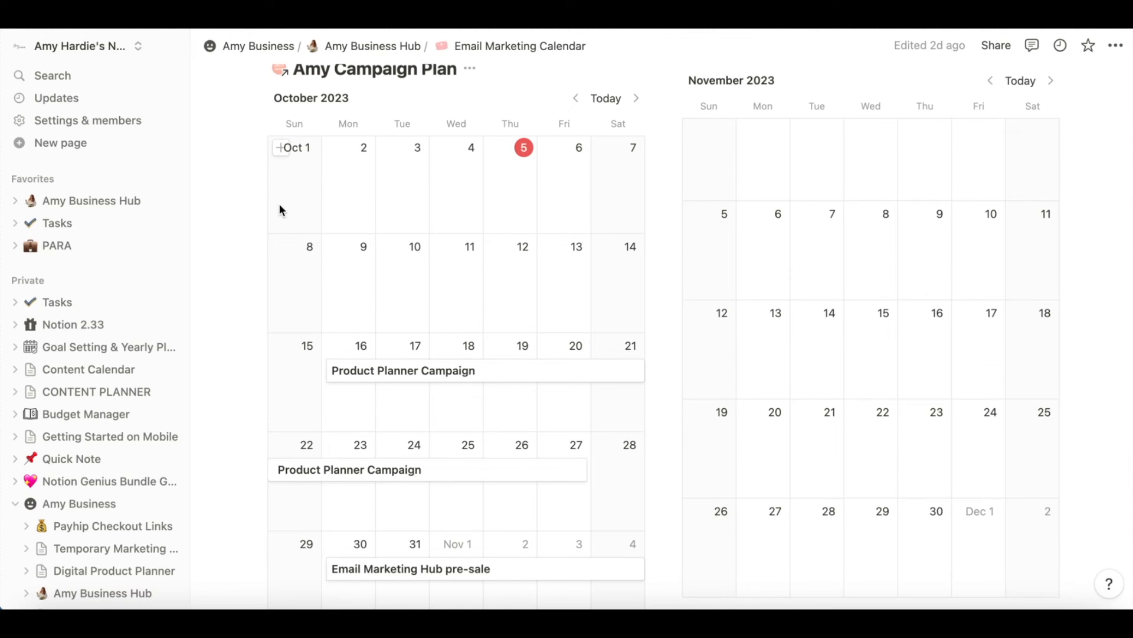
- Go to the Tasks database board via Amy Business Hub and show its active filters
left_click(92, 201)
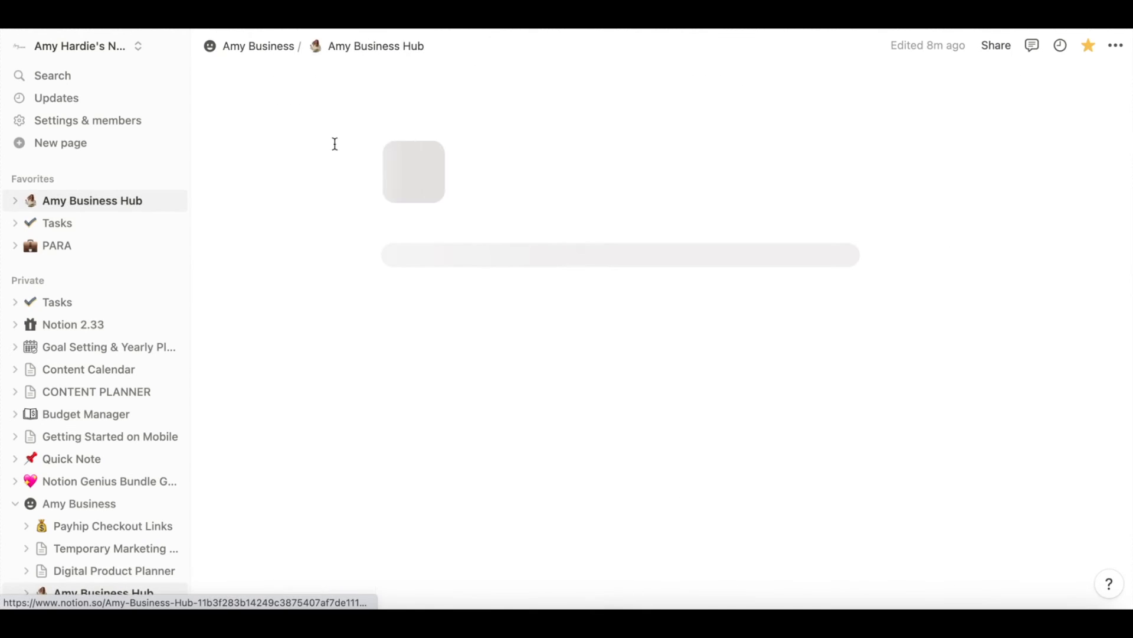
left_click(57, 223)
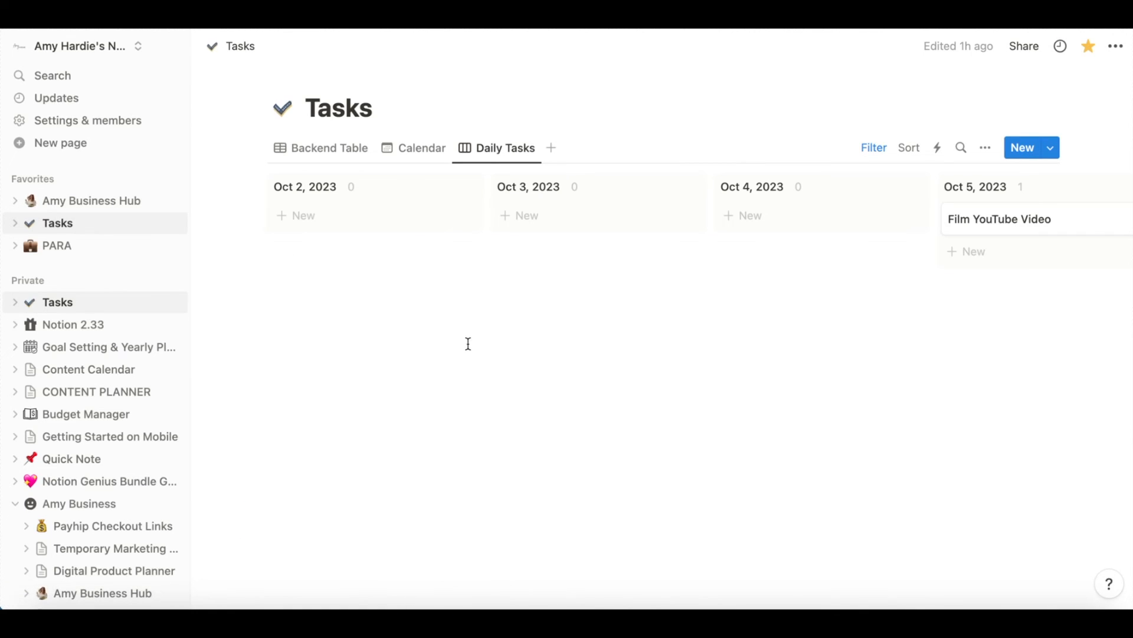
mouse_move(375, 214)
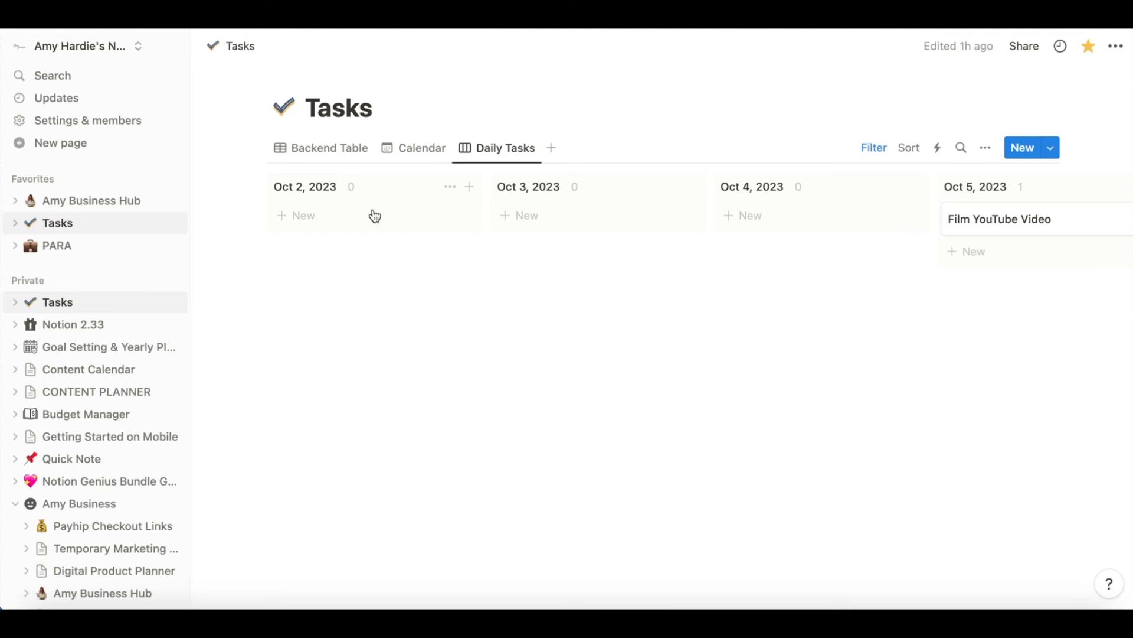
mouse_move(971, 198)
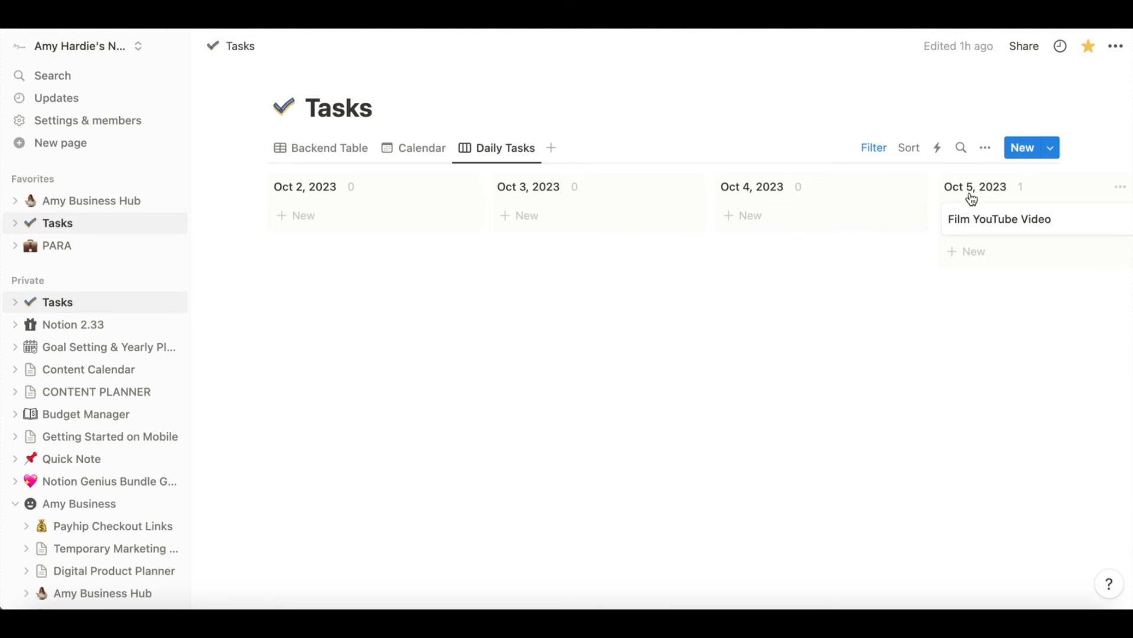
left_click(874, 148)
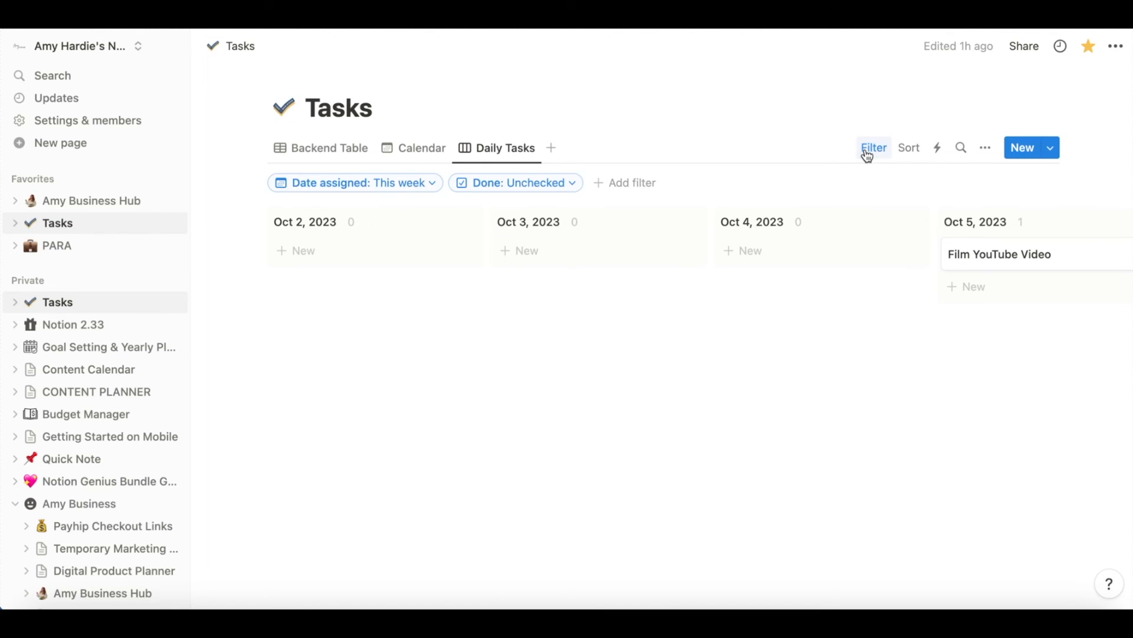
- Change the Date assigned filter from This week to Next week so Email task one appears
left_click(354, 182)
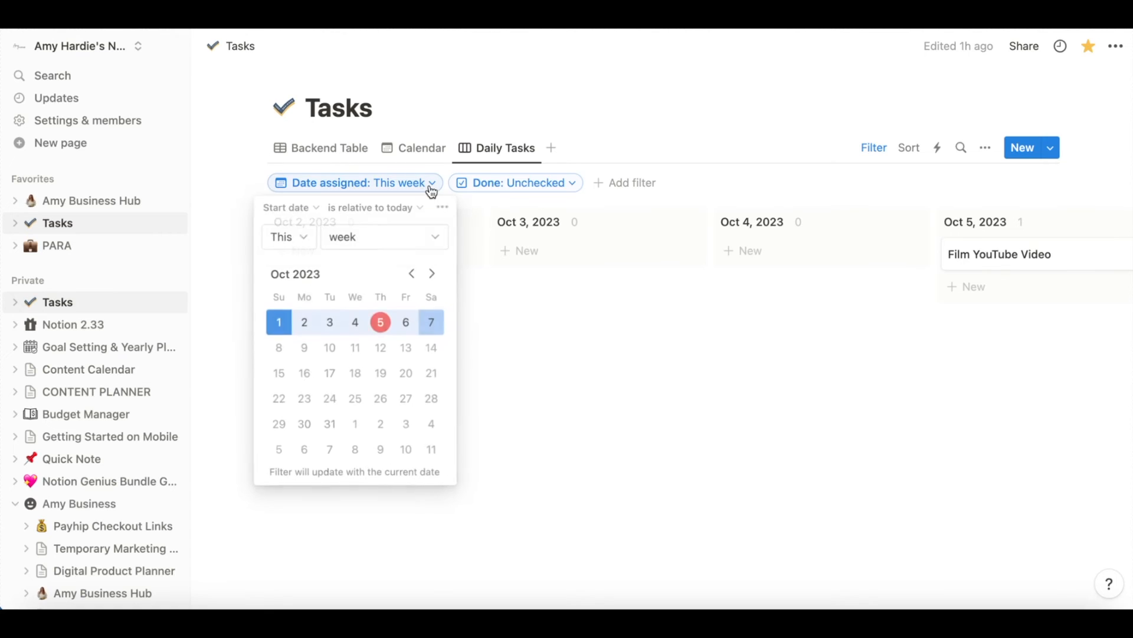
left_click(379, 236)
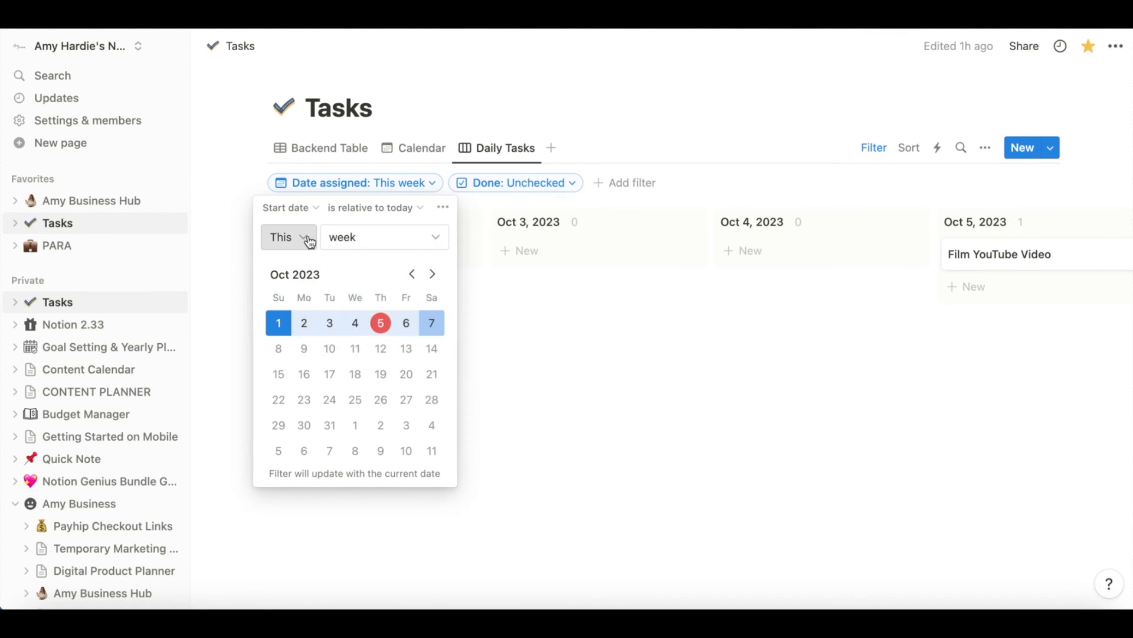
left_click(288, 238)
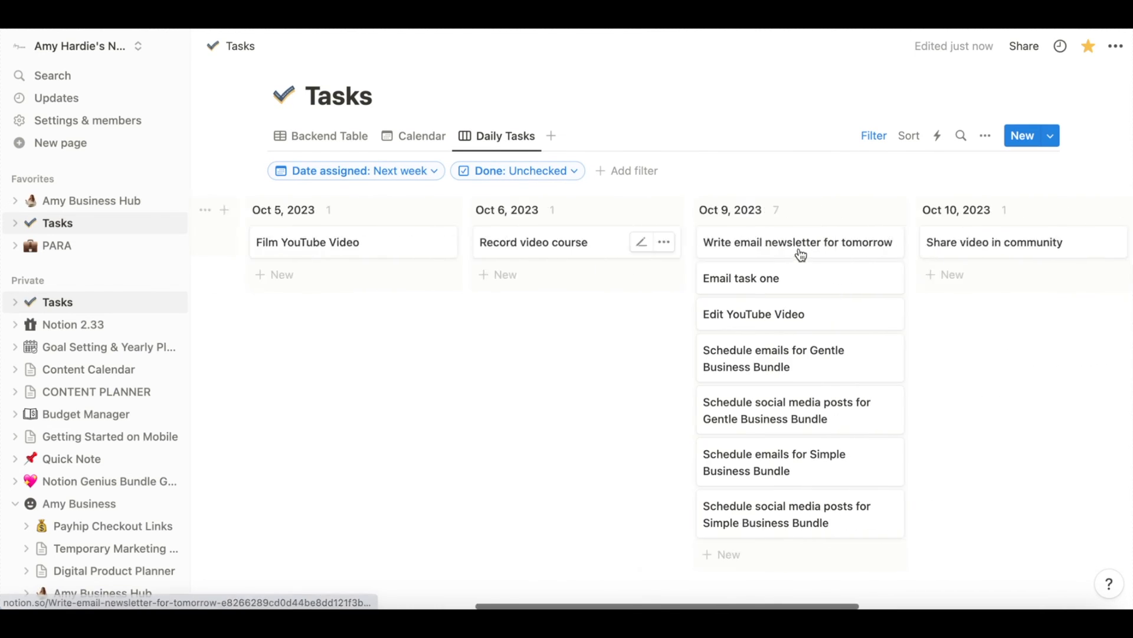
- Reach the Oct 9, 2023 column and view Email task one's details in side peek
scroll("right", 3)
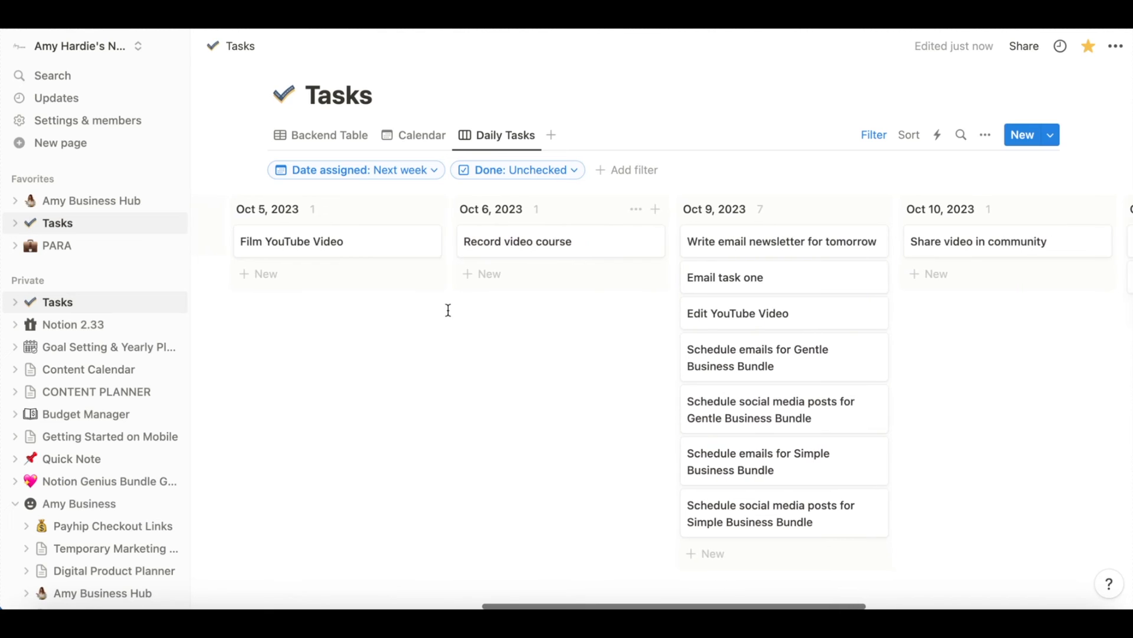
scroll("right", 3)
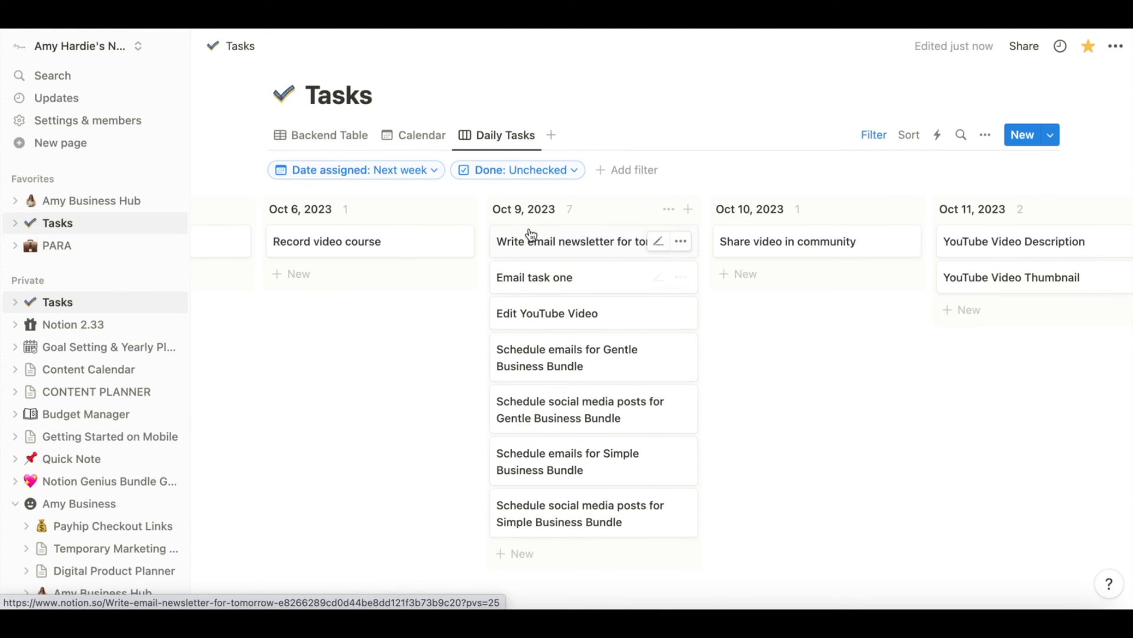
left_click(534, 276)
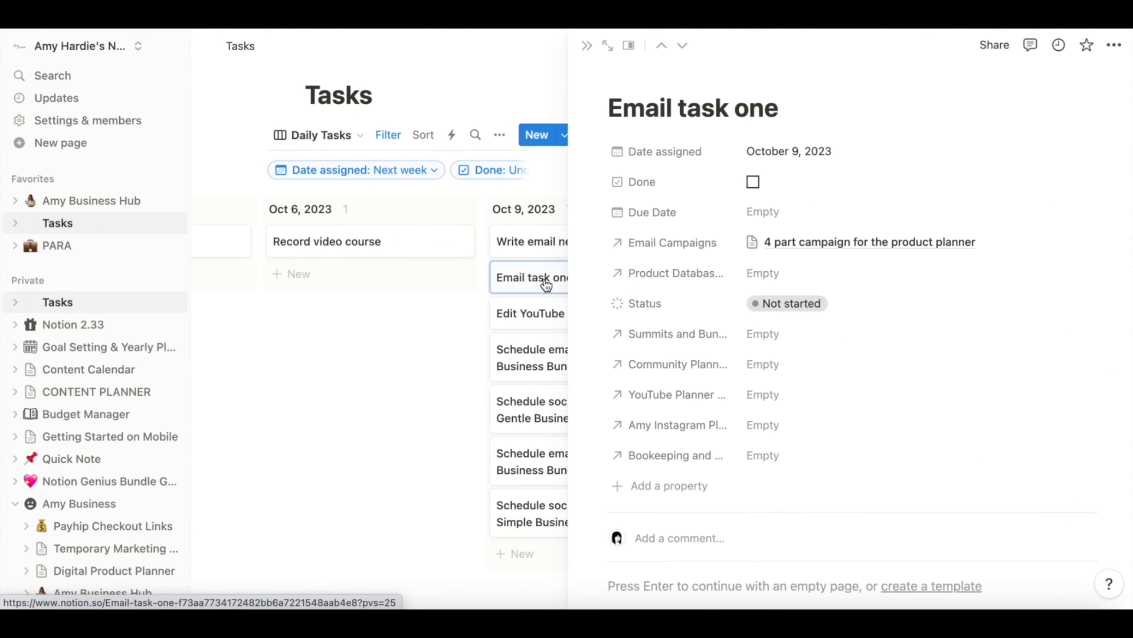